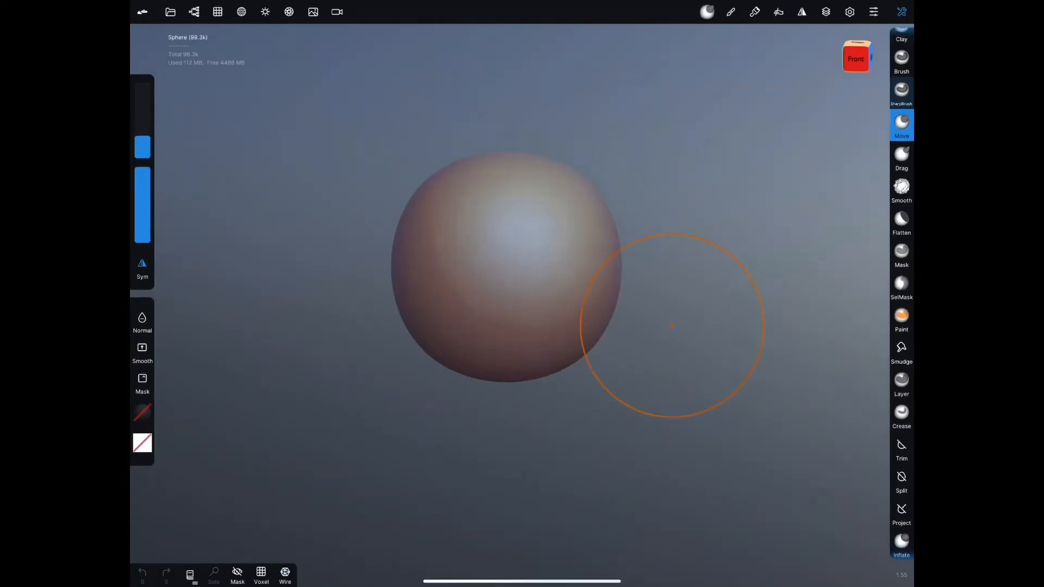
- Pull the sphere into a rounded head, then add a muzzle with a small nose bump using a finer brush
drag(671, 326, 506, 266)
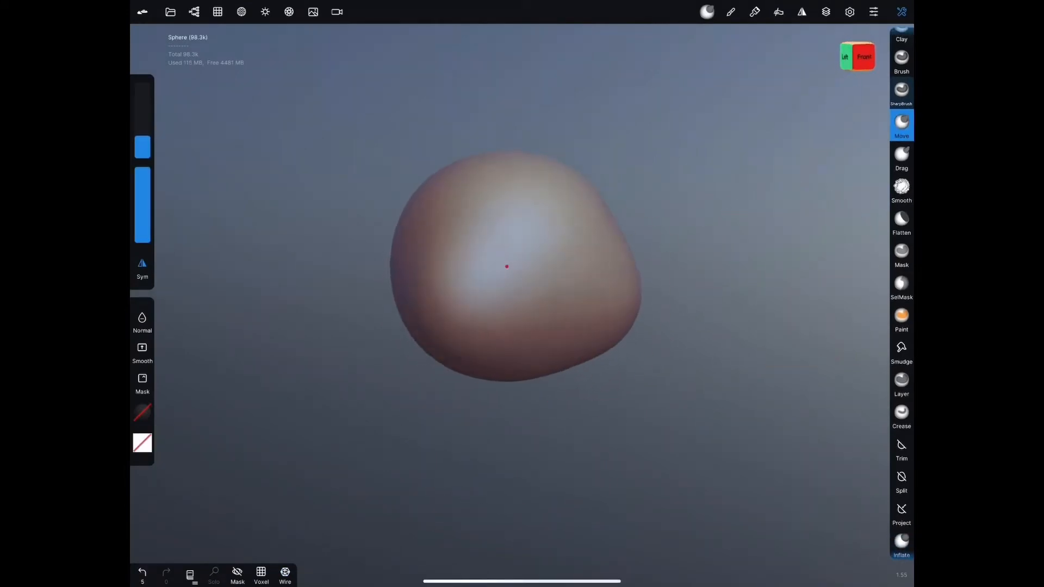
click(801, 12)
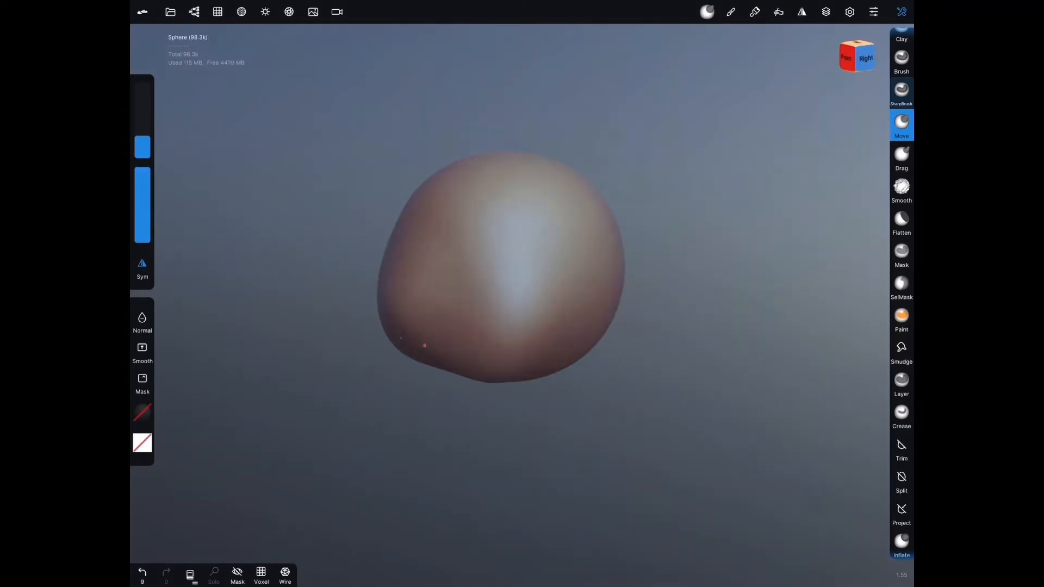
click(900, 75)
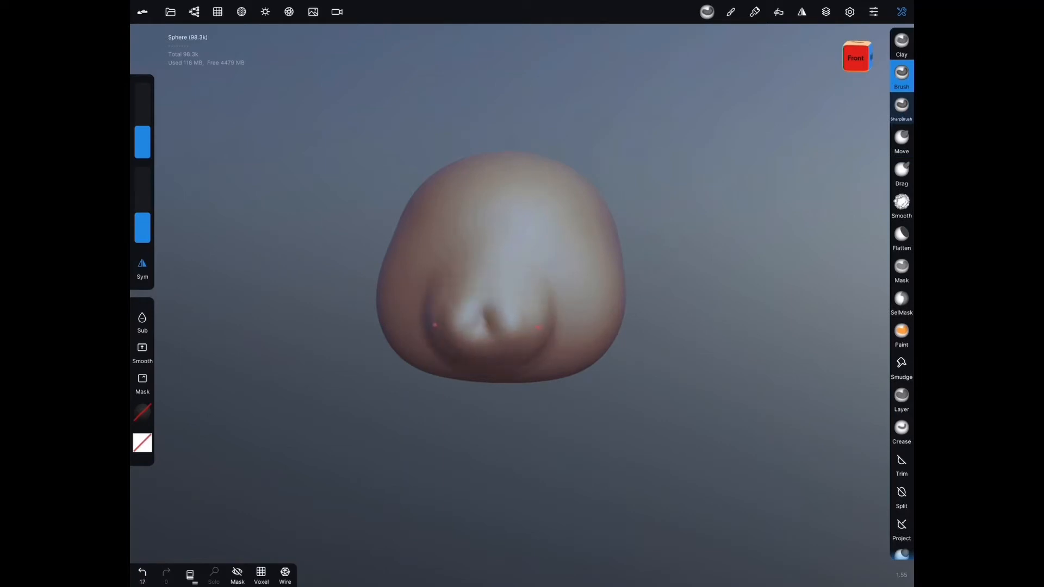
click(901, 201)
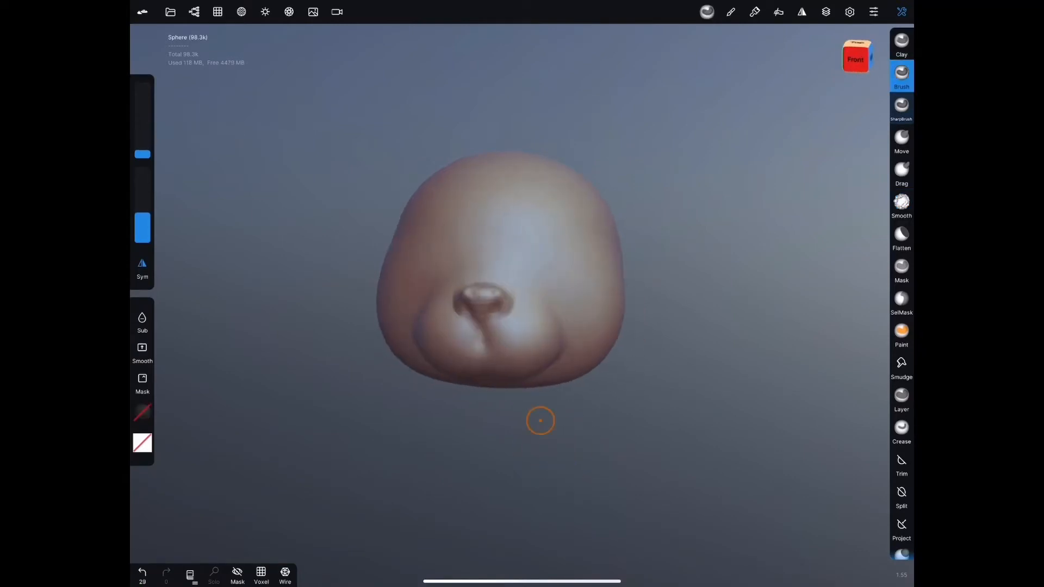
drag(539, 420, 414, 329)
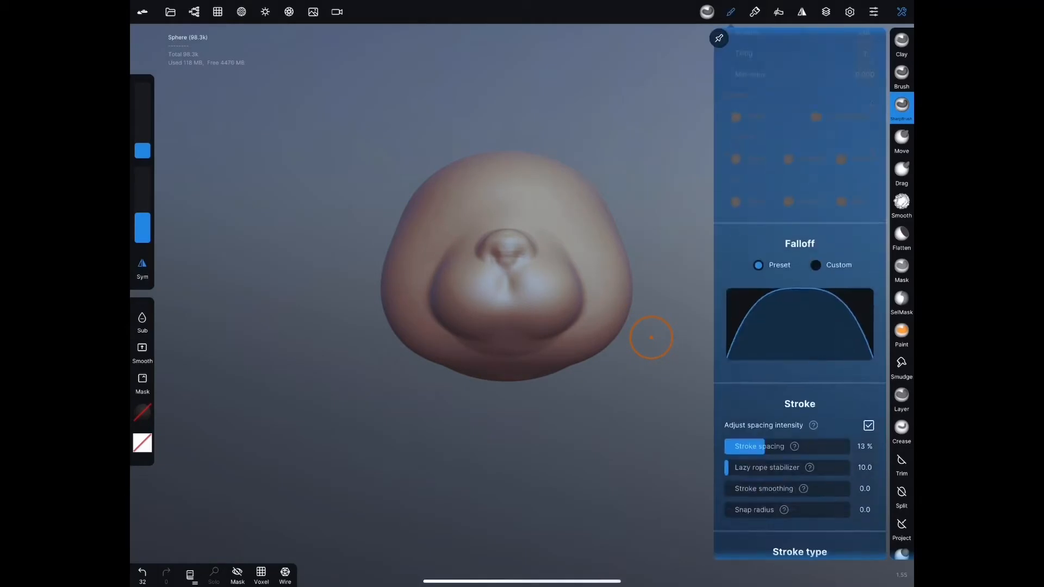
- Carve an upside-down Y mouth crease under the nose and smooth the cheek pads
click(799, 323)
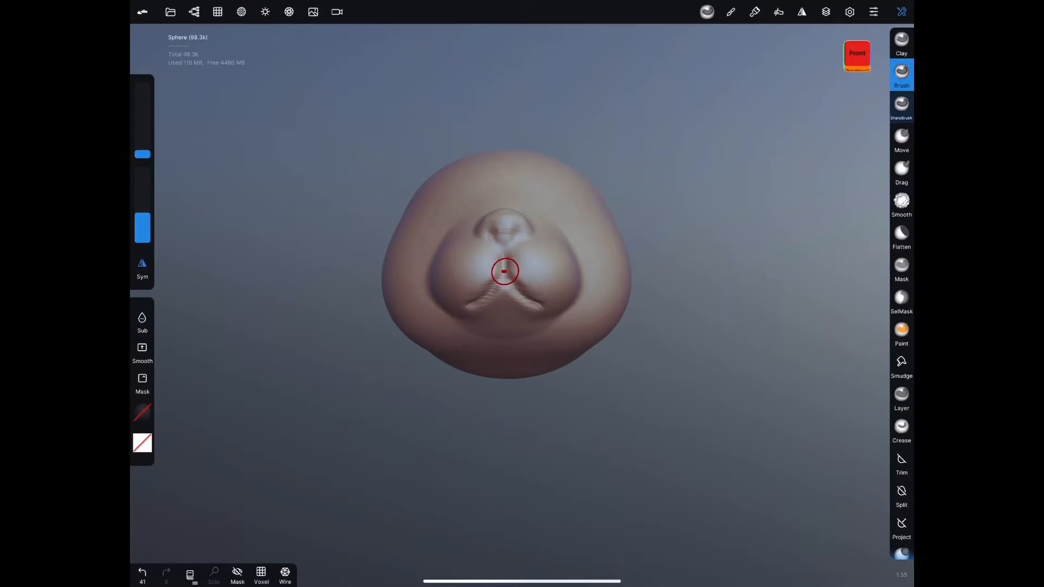
click(730, 11)
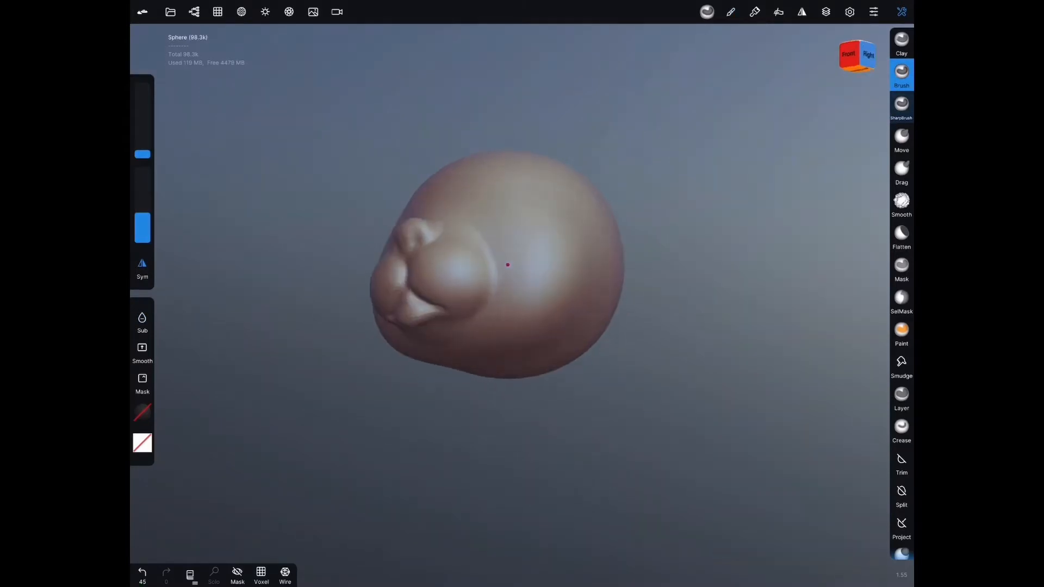
click(900, 200)
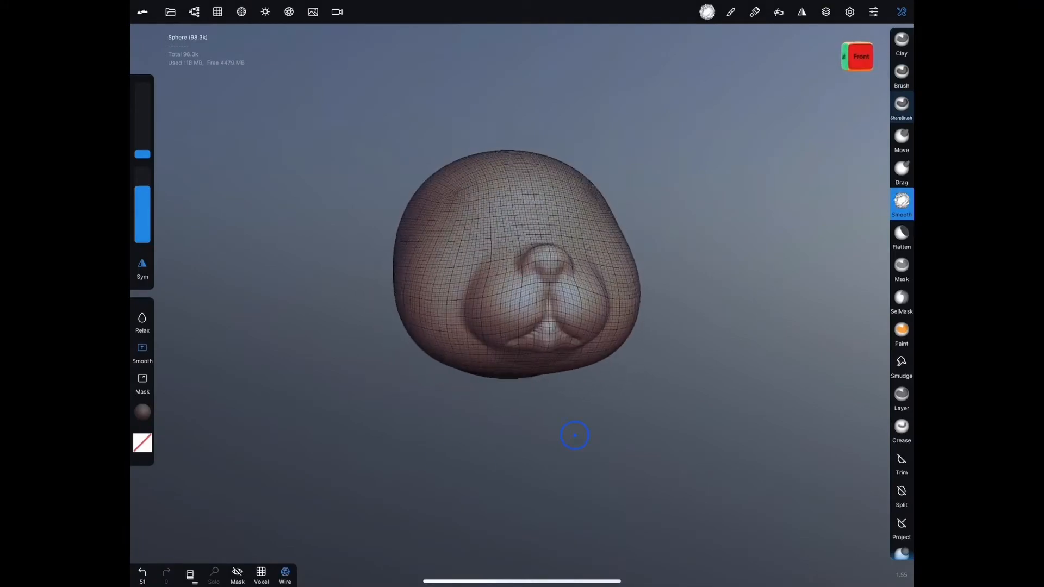
- Voxel-remesh the head at lower resolution and dig two eye sockets above the muzzle
click(217, 11)
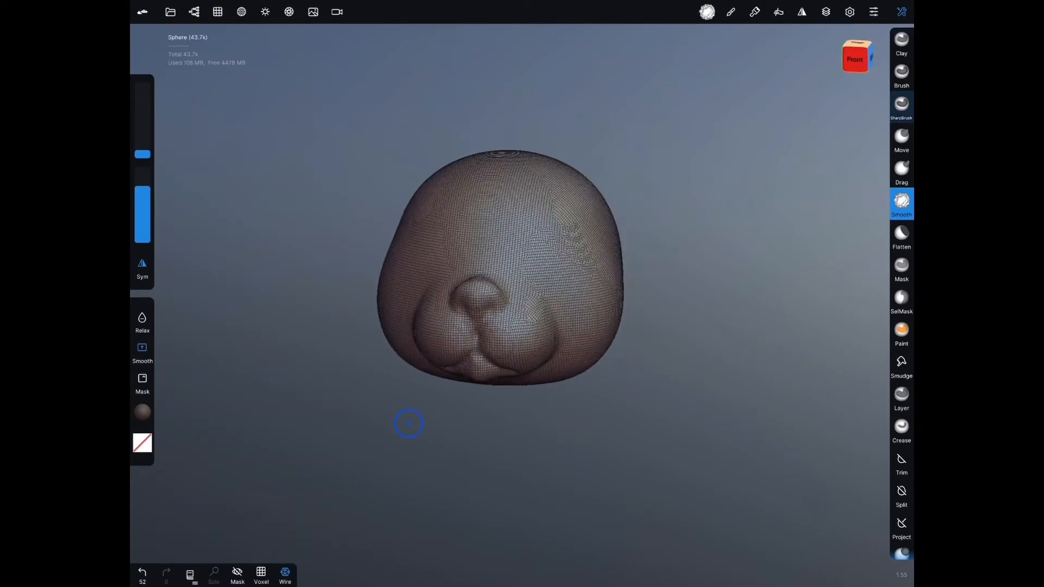
click(900, 72)
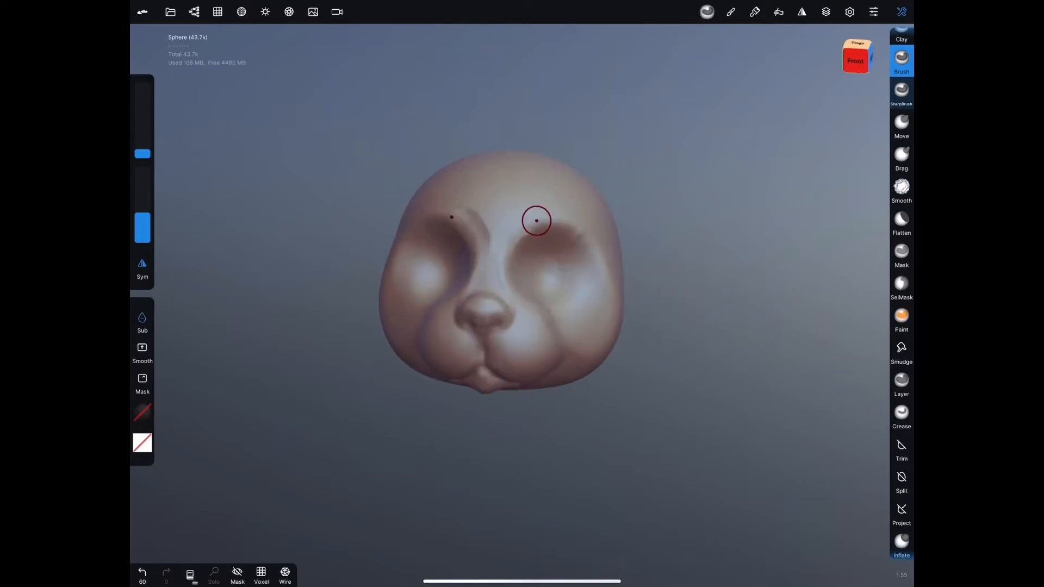
- Deepen the eye socket hollows below the brow and remesh the head at higher resolution
drag(536, 220, 606, 287)
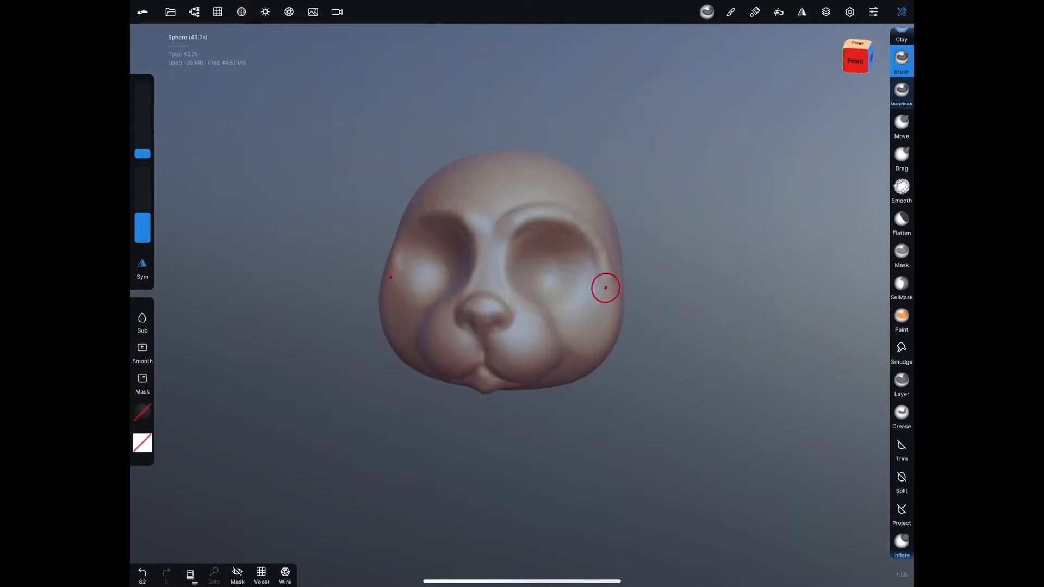
drag(605, 287, 507, 265)
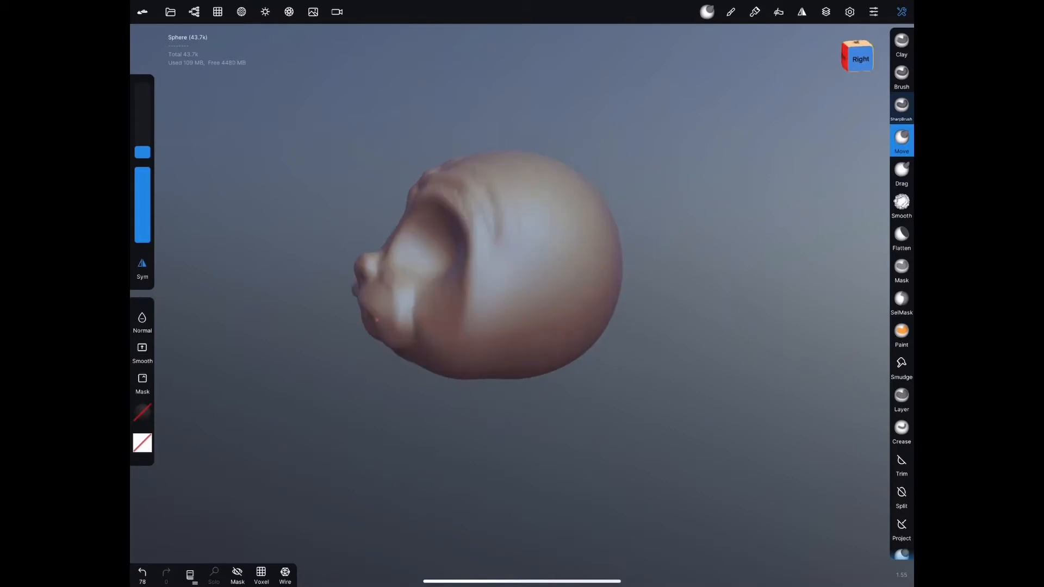
click(217, 12)
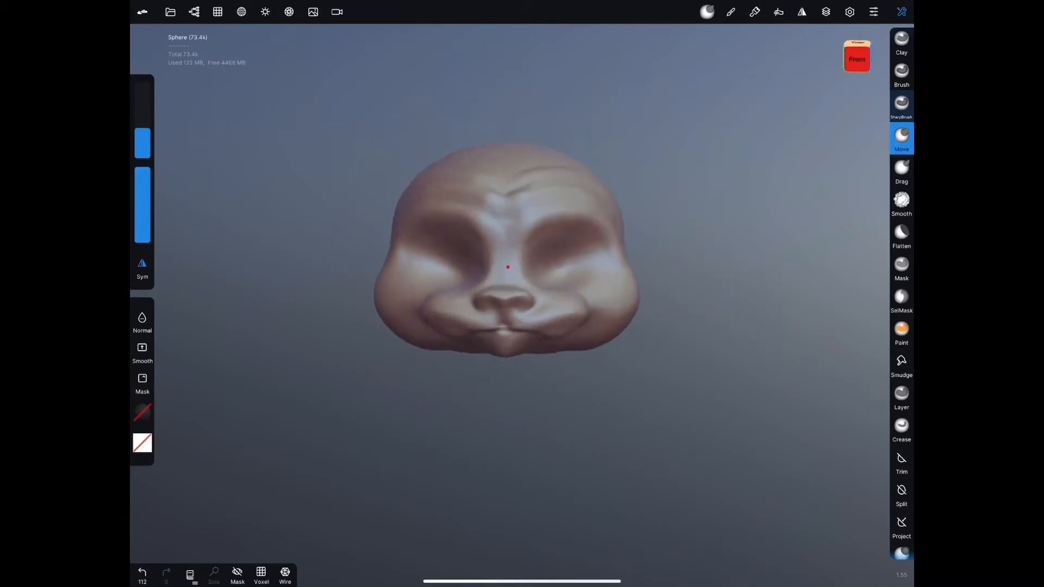
- Widen the cheeks beside the muzzle, crisp the lip line and smooth the mouth area
drag(506, 266, 582, 218)
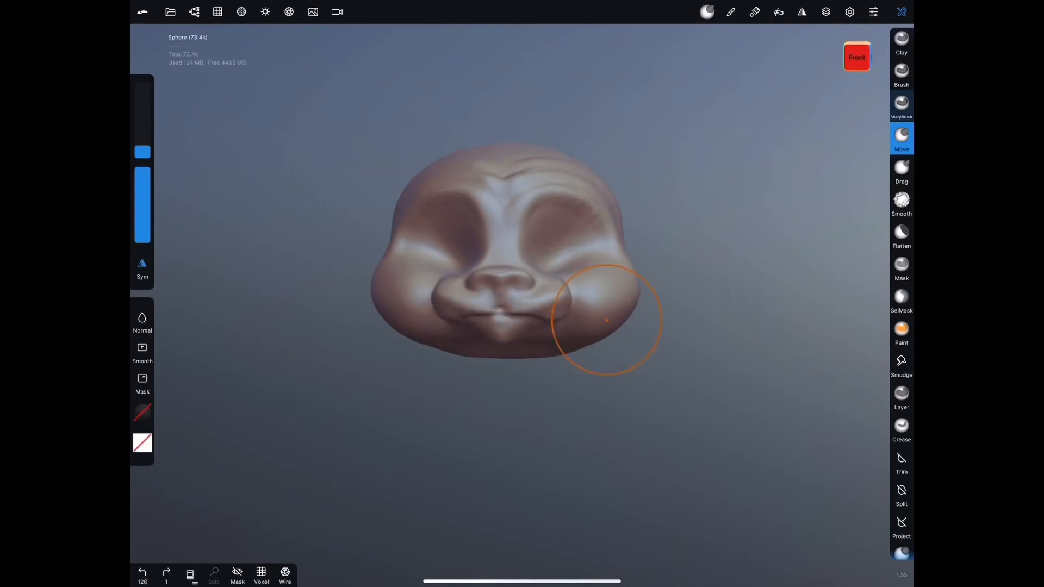
drag(605, 321, 659, 293)
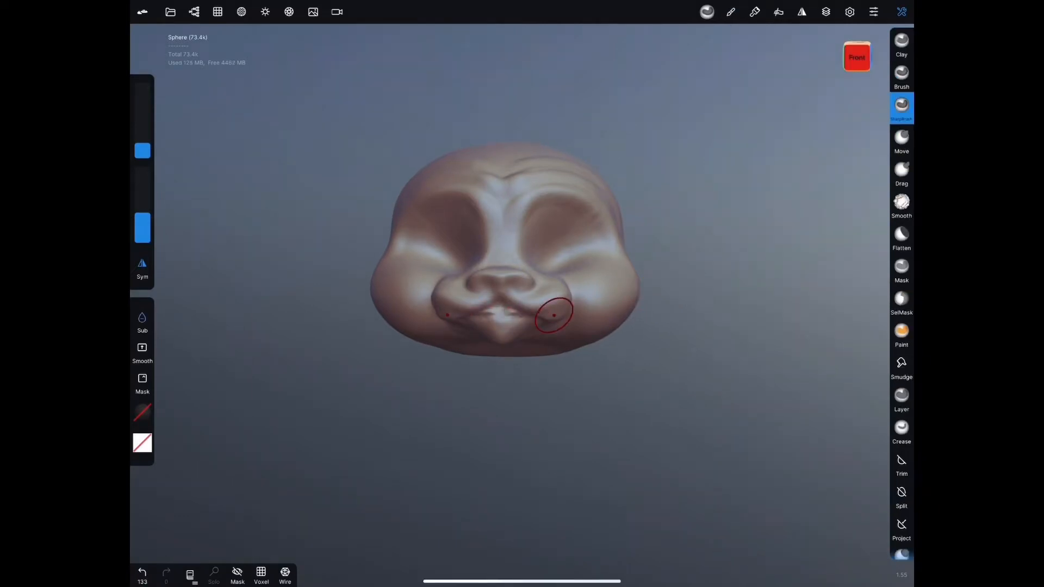
click(900, 138)
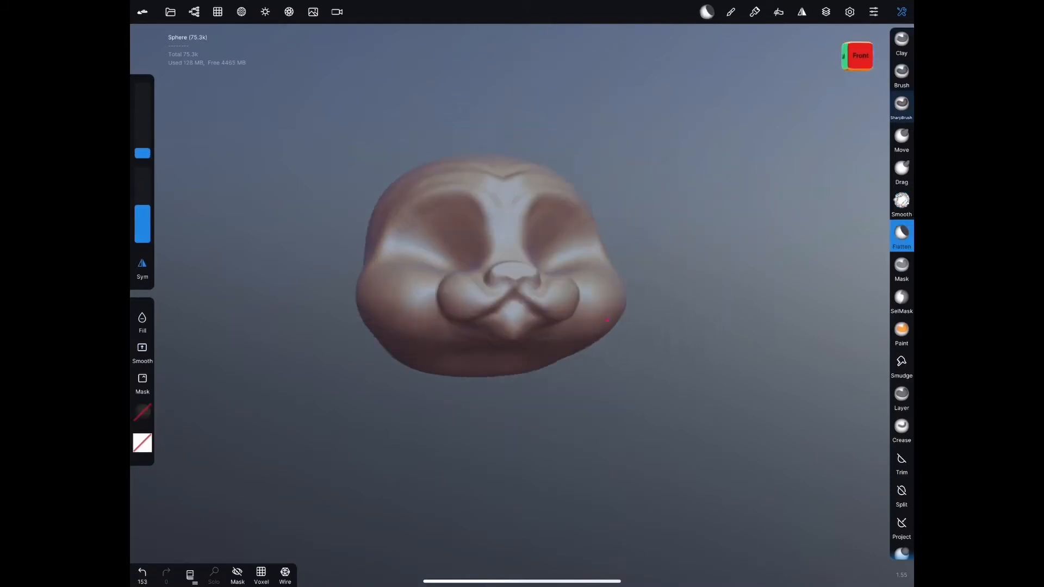
click(900, 203)
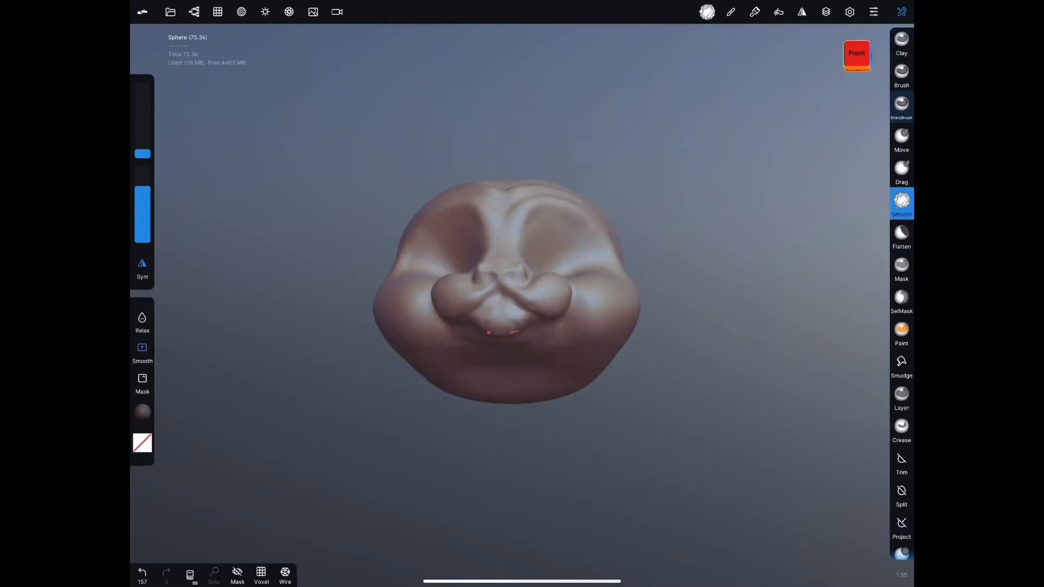
click(194, 12)
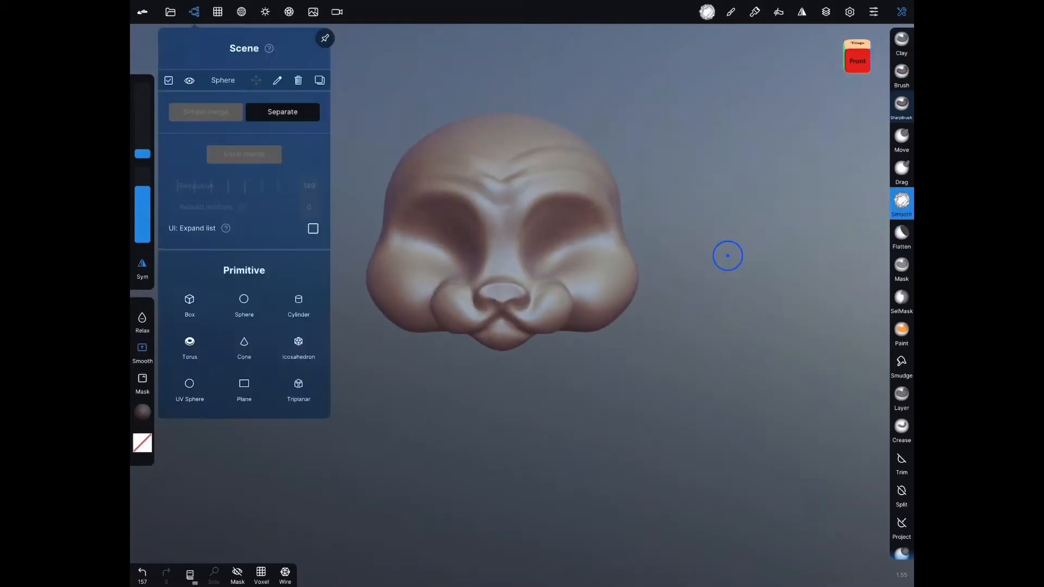
- Rename the sphere to Head, place blue eyeball spheres in the sockets and mask dark pupils
click(277, 80)
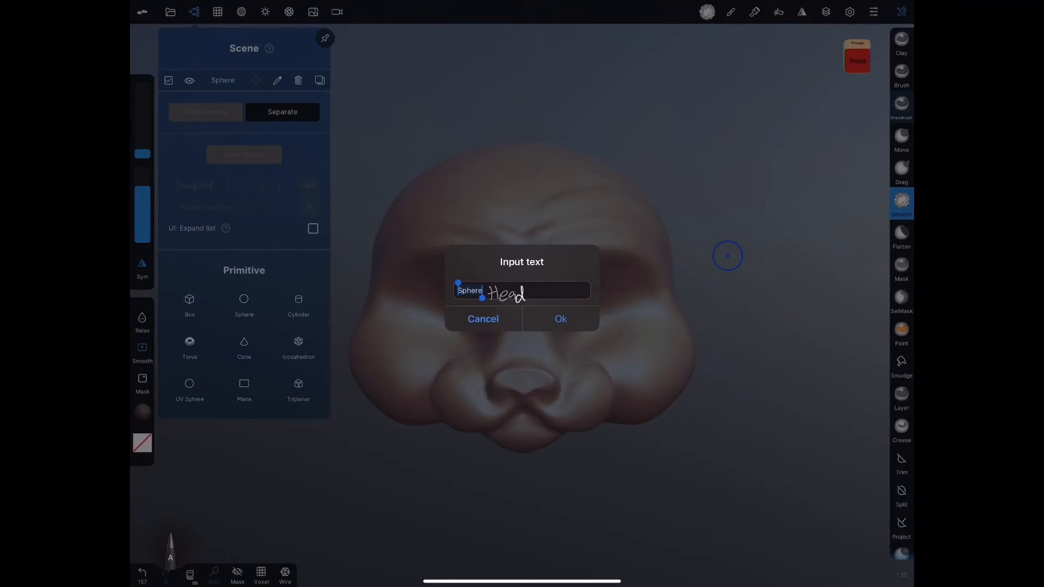
click(560, 319)
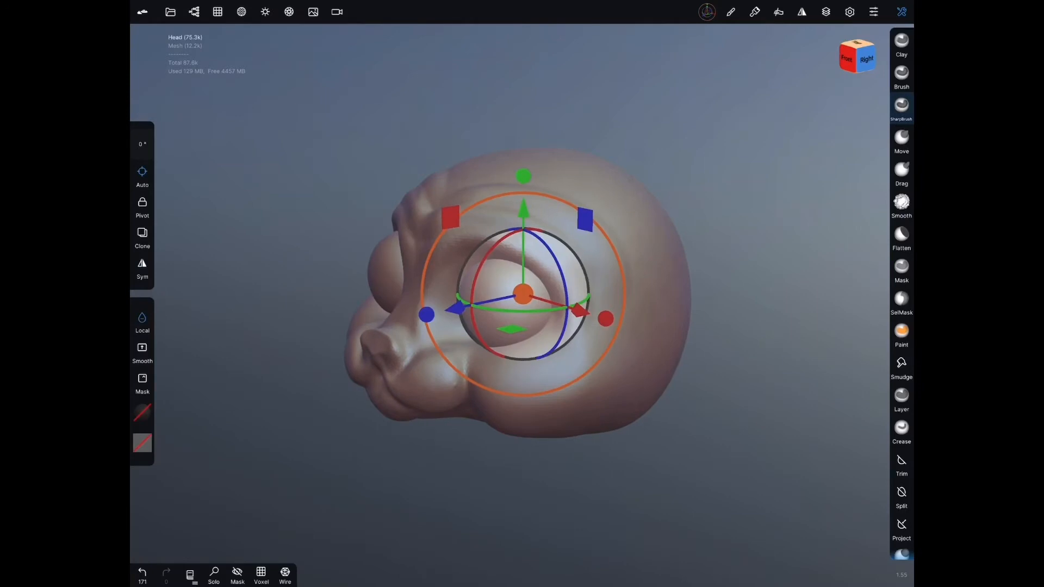
click(754, 12)
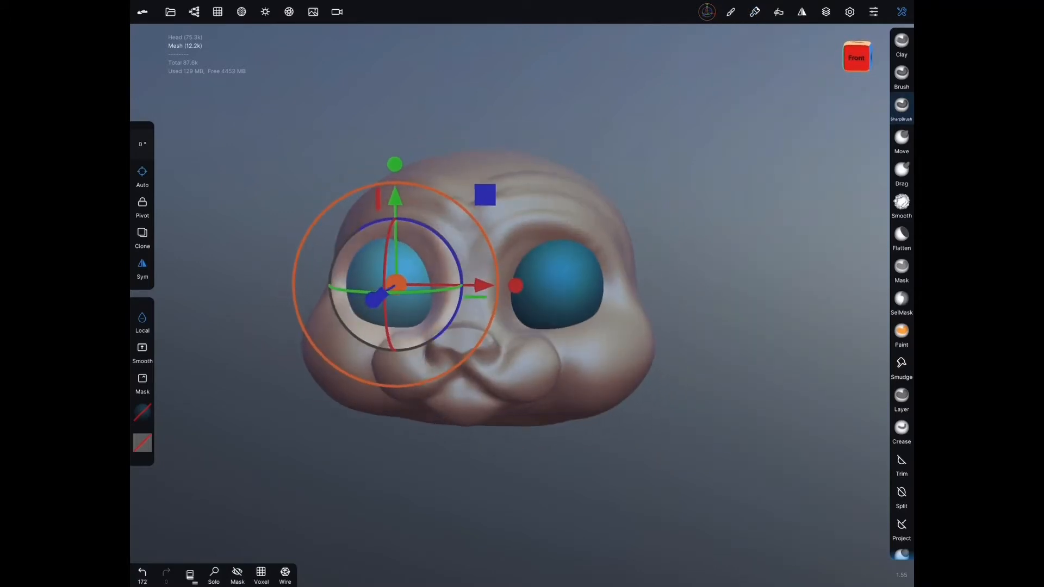
click(900, 266)
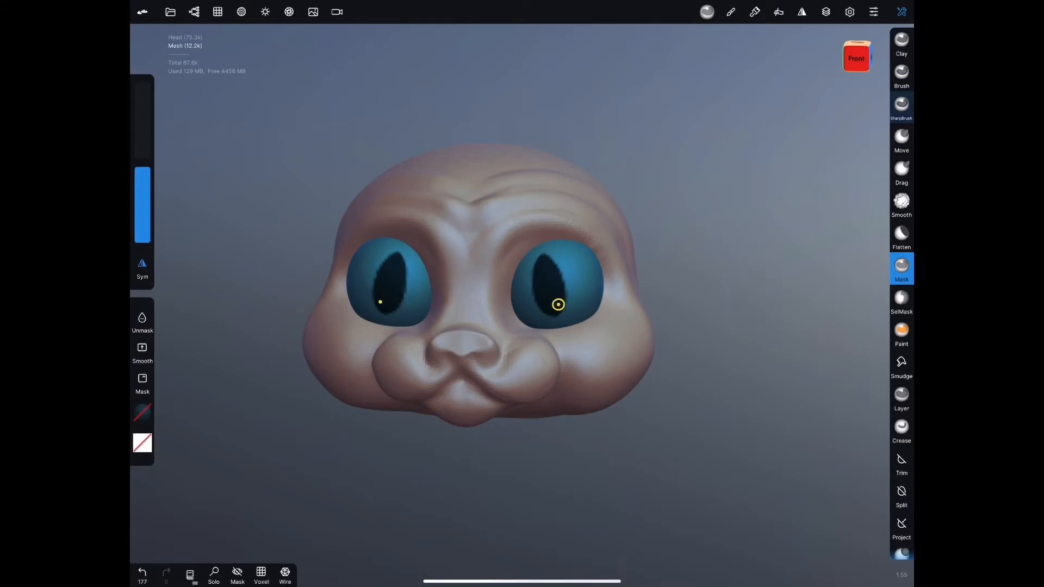
- Remesh the eyeballs at higher density and sculpt slit-shaped pupils around the masks
click(707, 12)
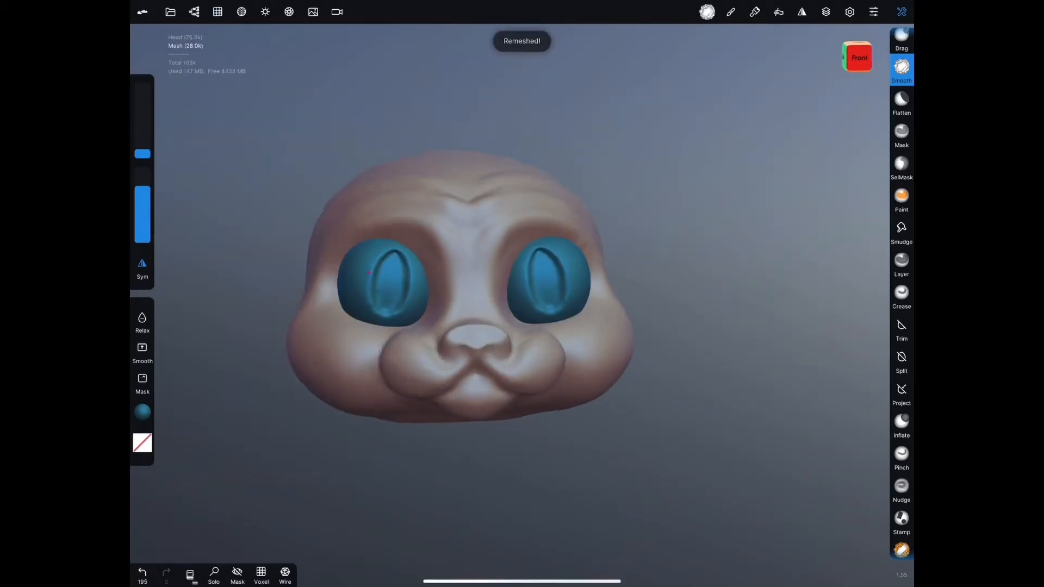
click(217, 12)
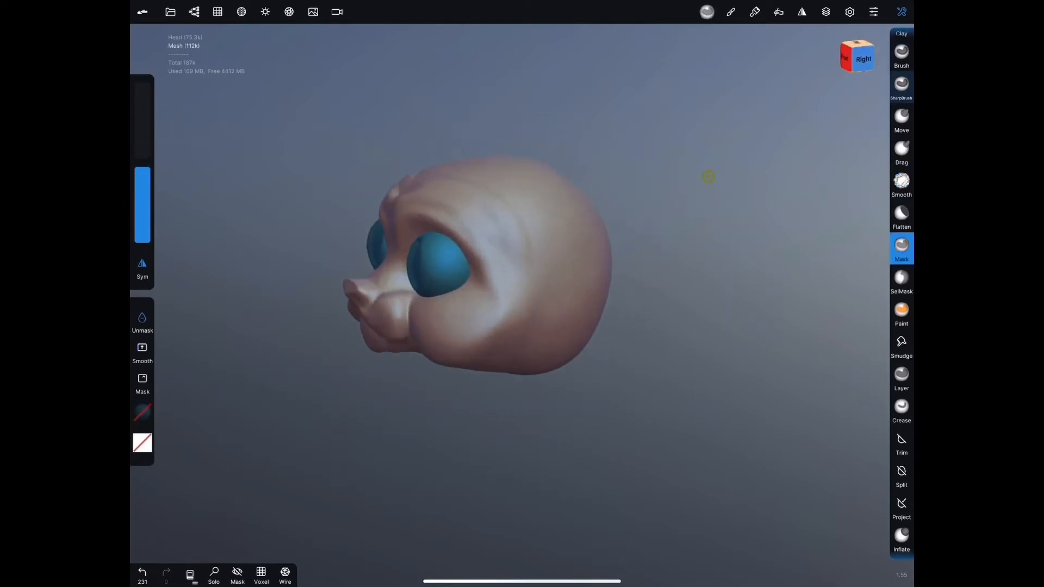
click(194, 11)
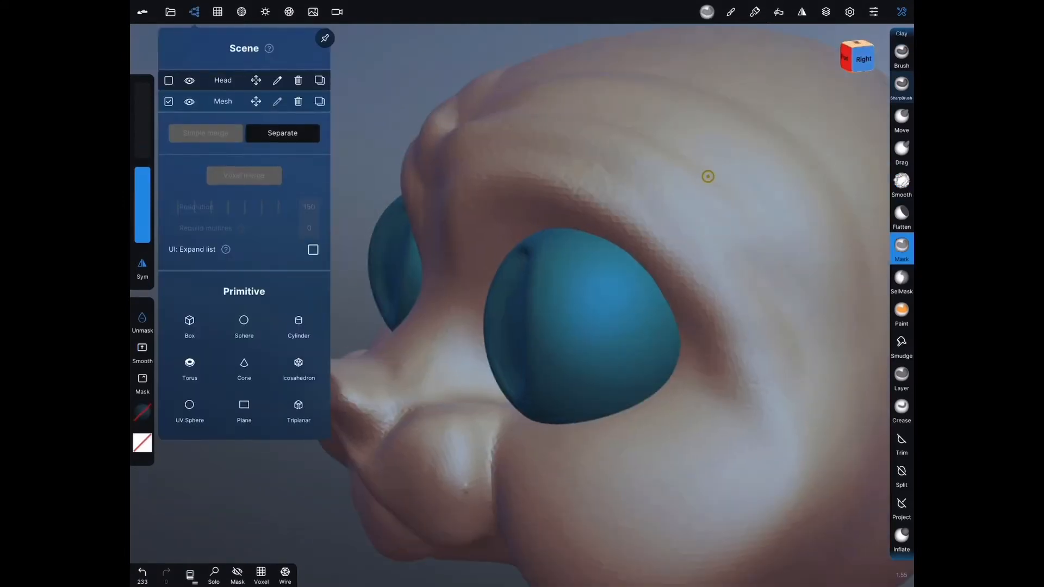
- Rename the eyeball mesh to Eyes
text(Exes)
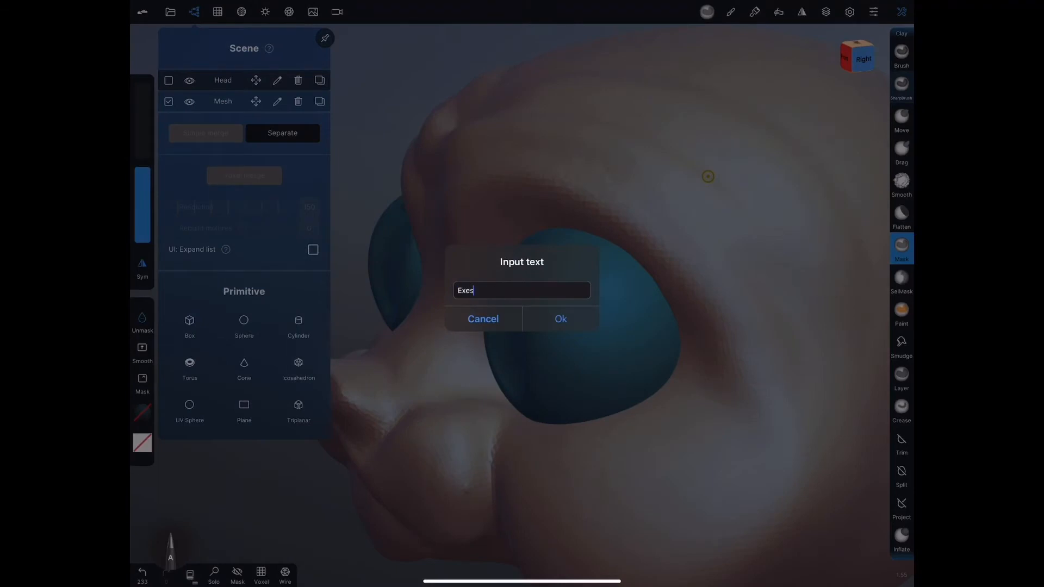
click(560, 319)
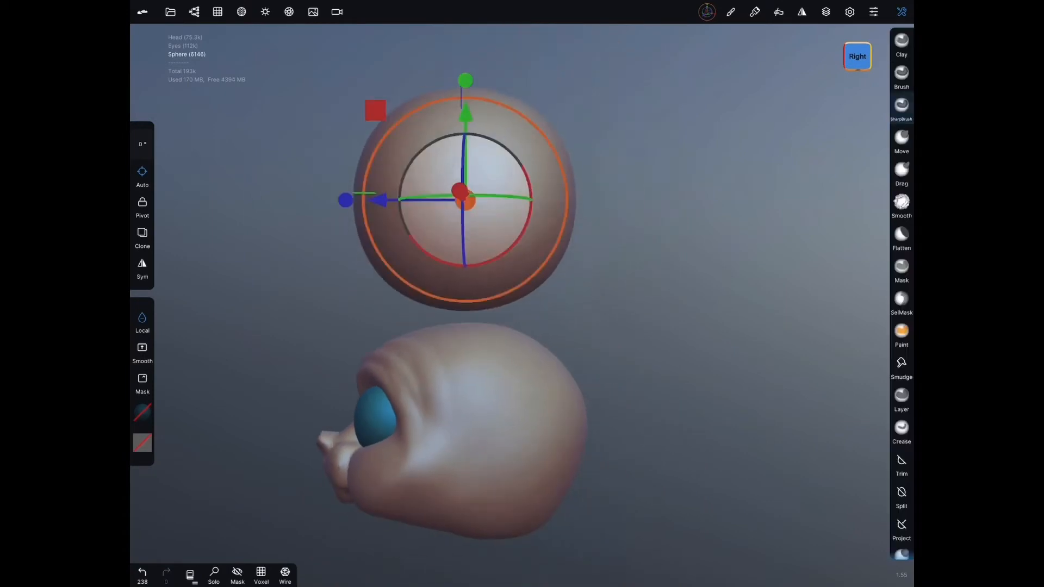
- Trim a new sphere down to a half dome to serve as an eyelid
click(902, 459)
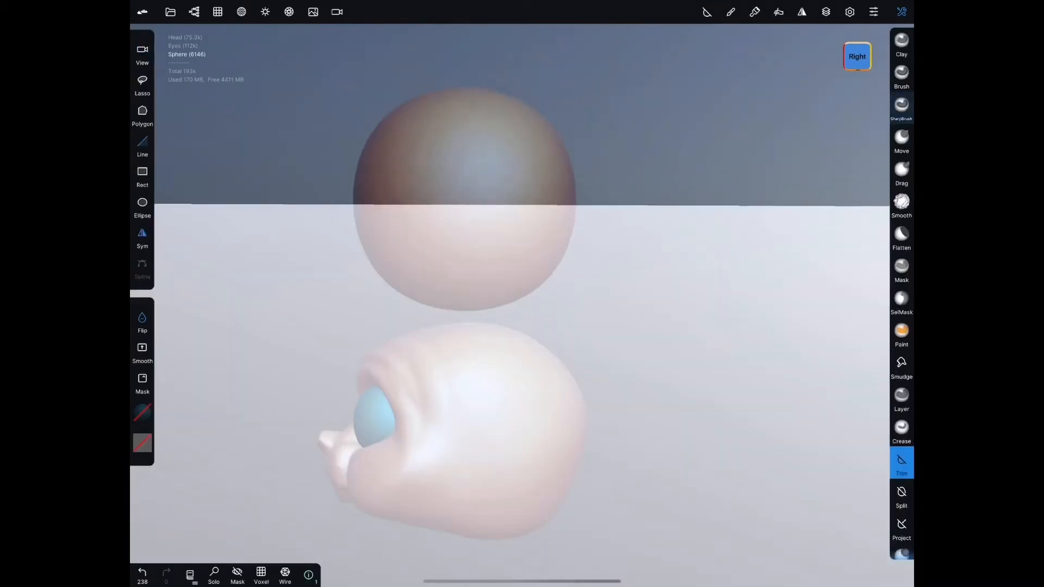
click(337, 11)
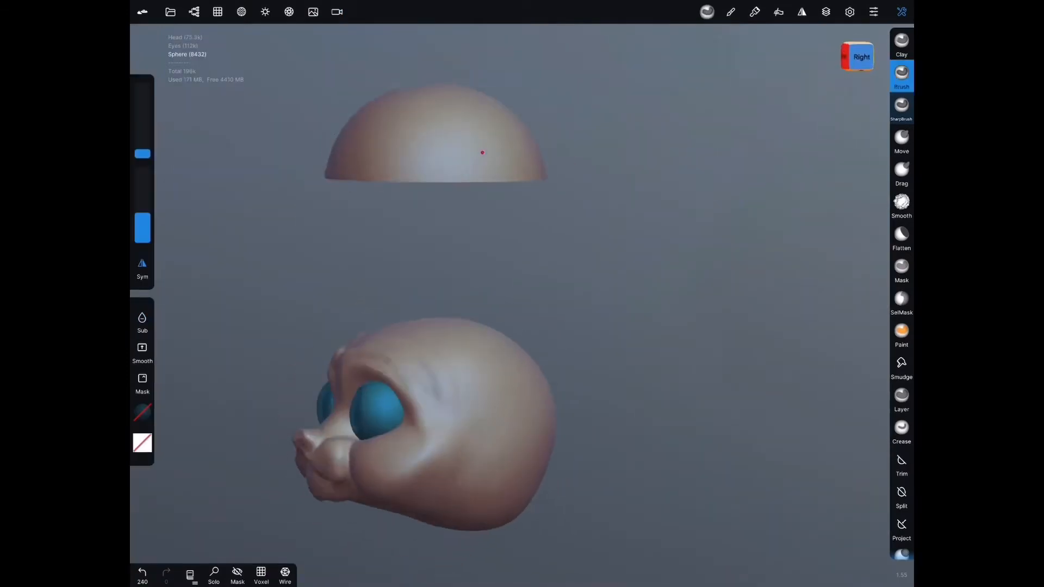
click(900, 461)
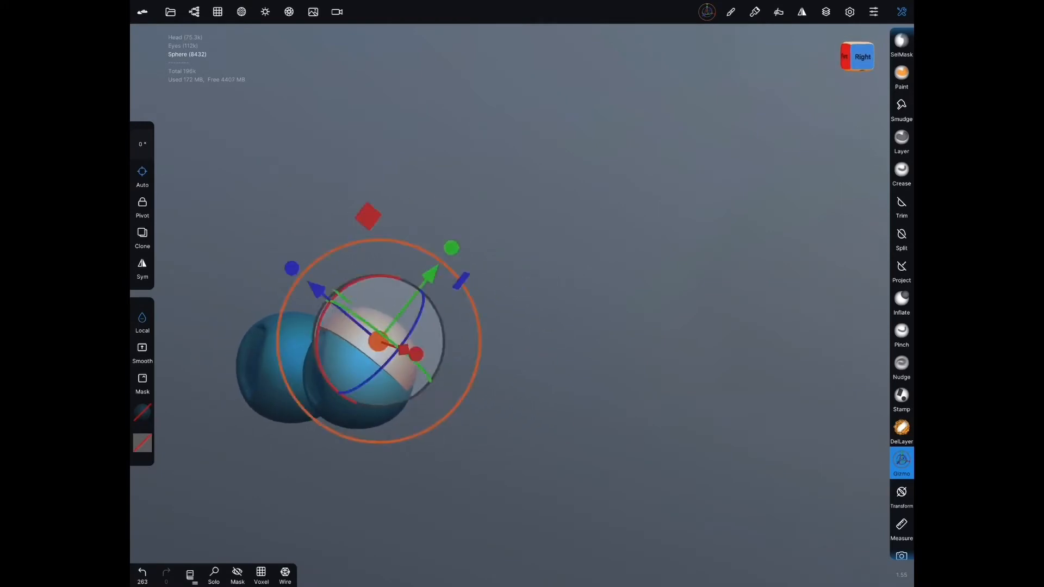
- Fit the eyelid dome snugly over one eye, undoing a misplaced transform
click(194, 12)
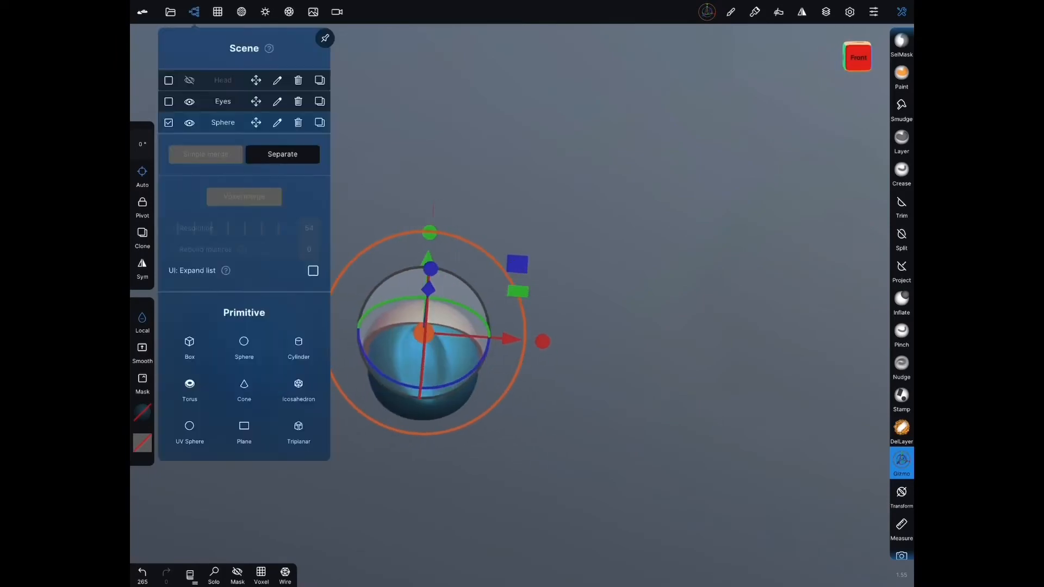
click(189, 79)
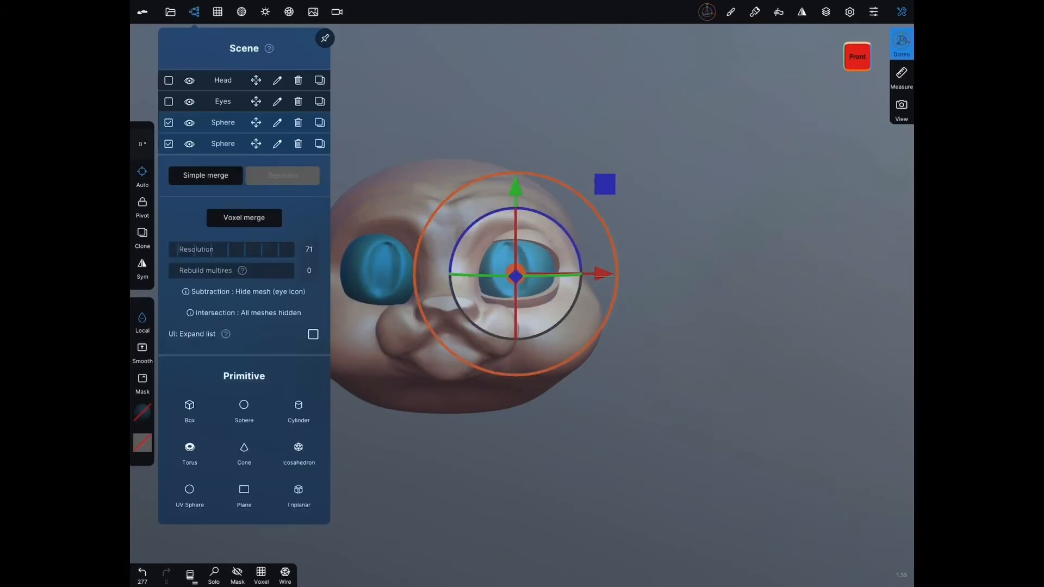
click(801, 10)
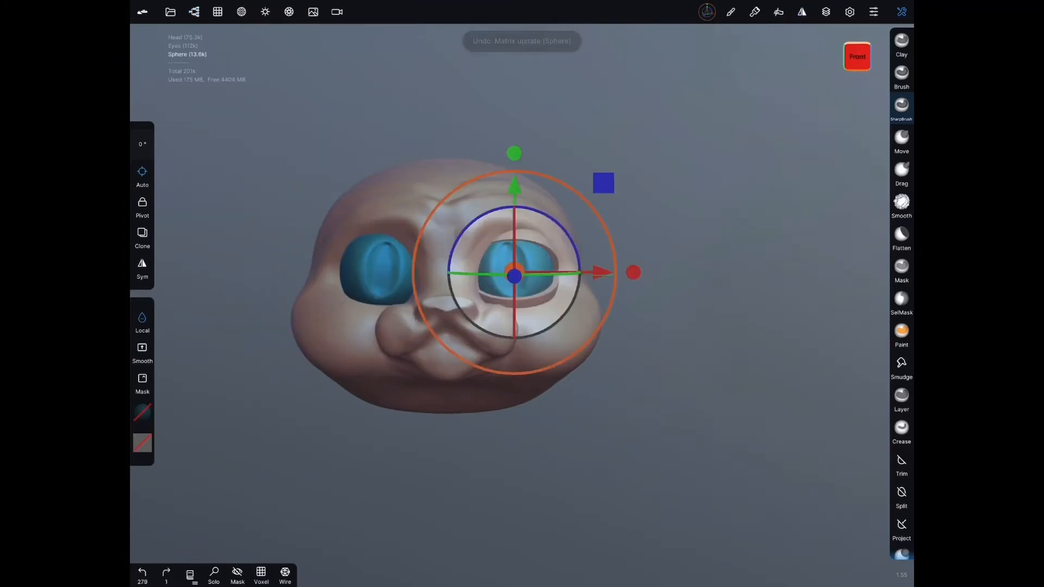
- Mirror the eyelid to the other eye via Symmetry, then bring up its Topology settings
click(802, 12)
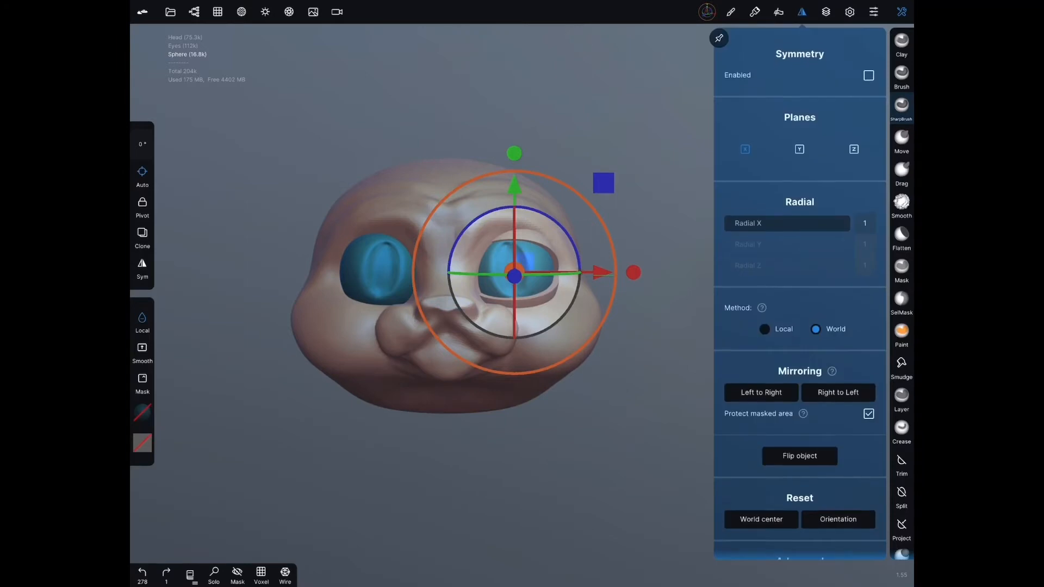
scroll(down, 3)
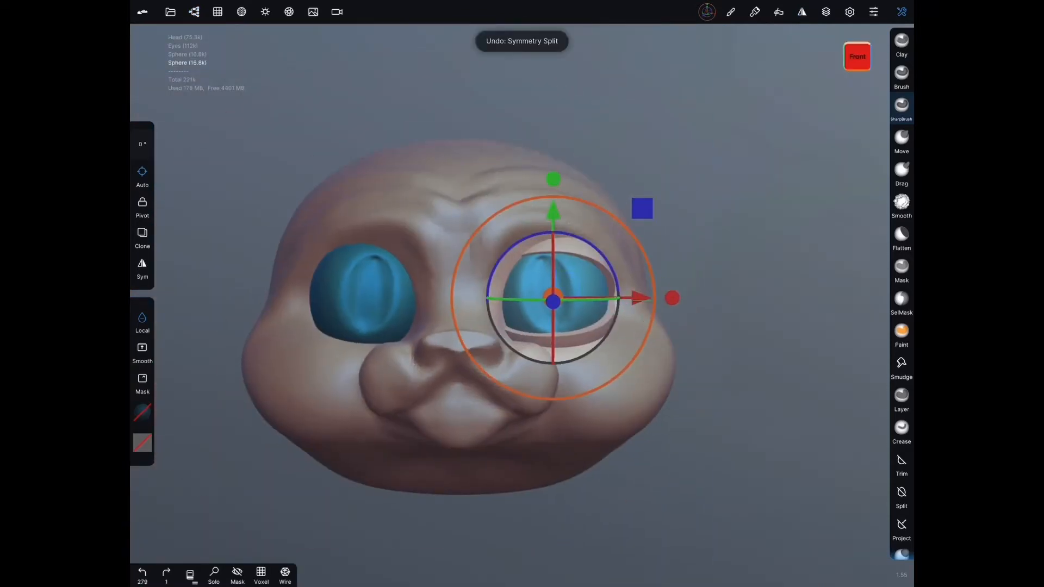
click(218, 12)
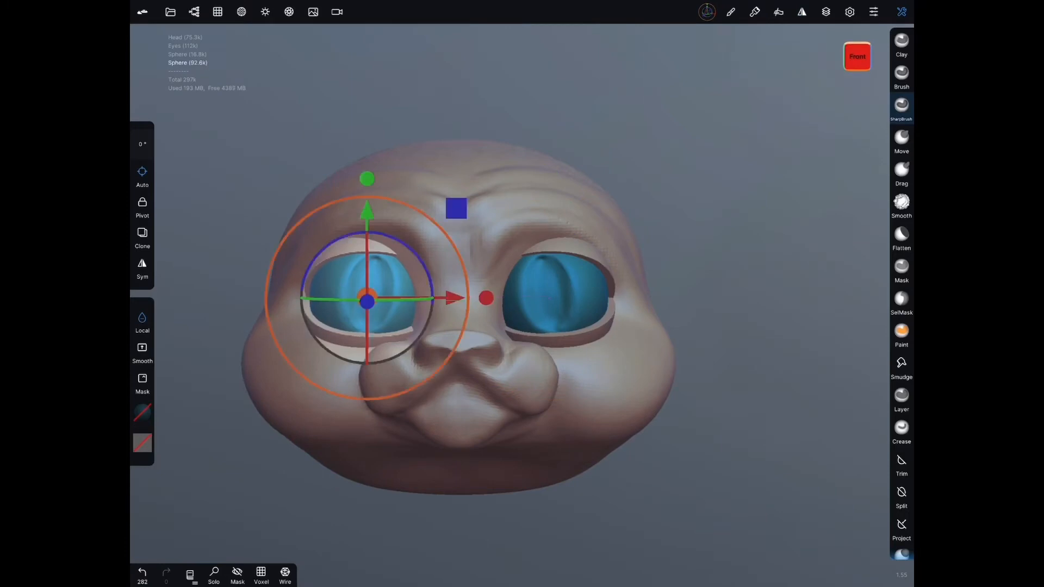
click(193, 12)
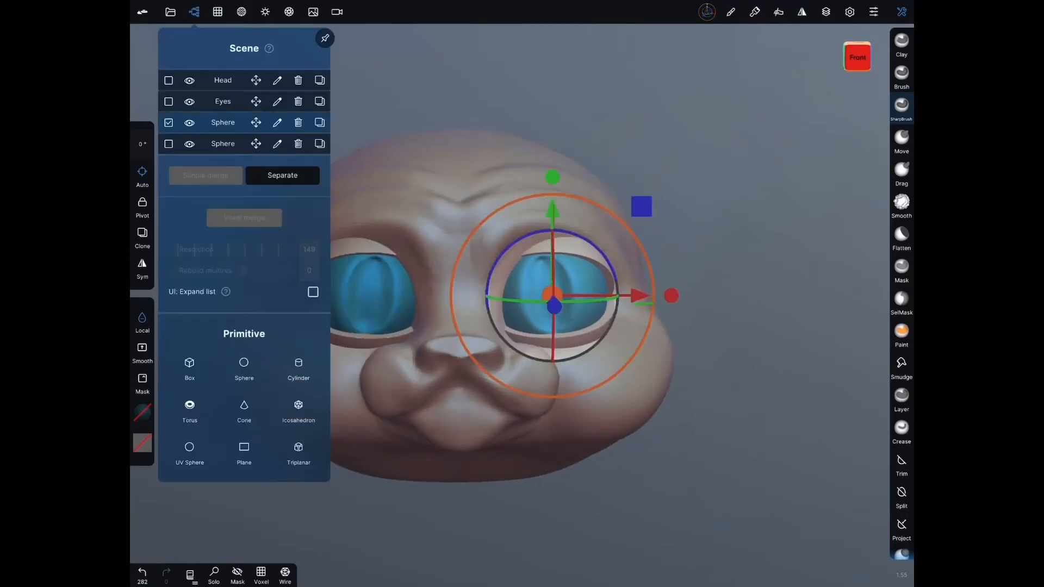
click(218, 12)
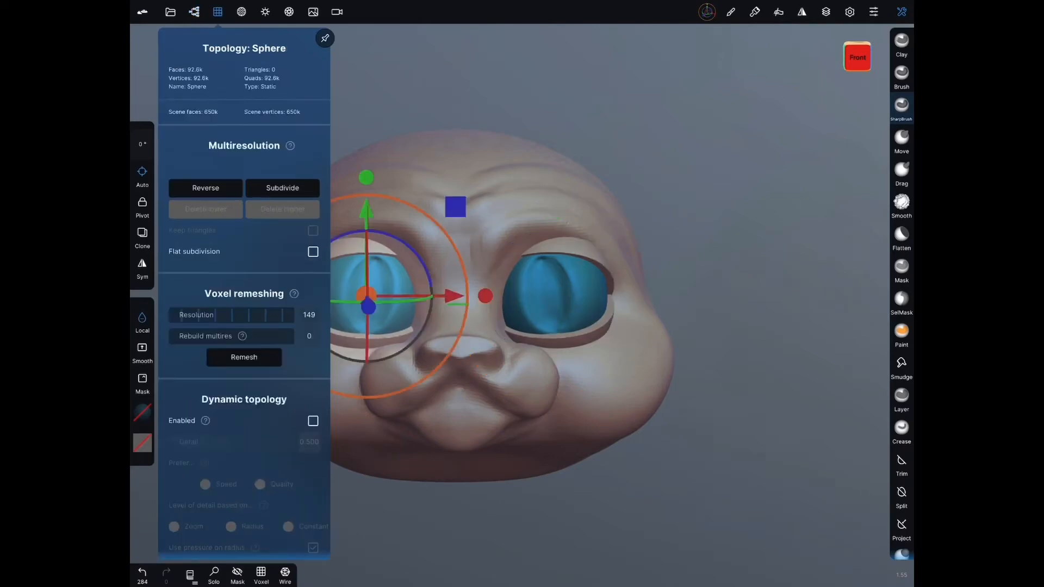
- Voxel-merge the two eyelid spheres into one Lids mesh and reselect the Head with the Brush
click(194, 12)
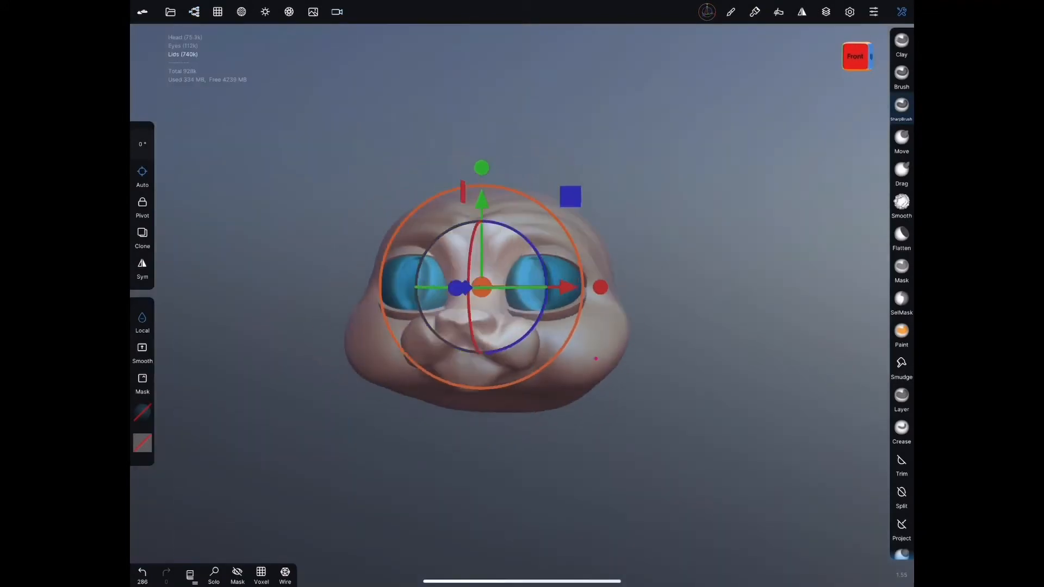
click(901, 71)
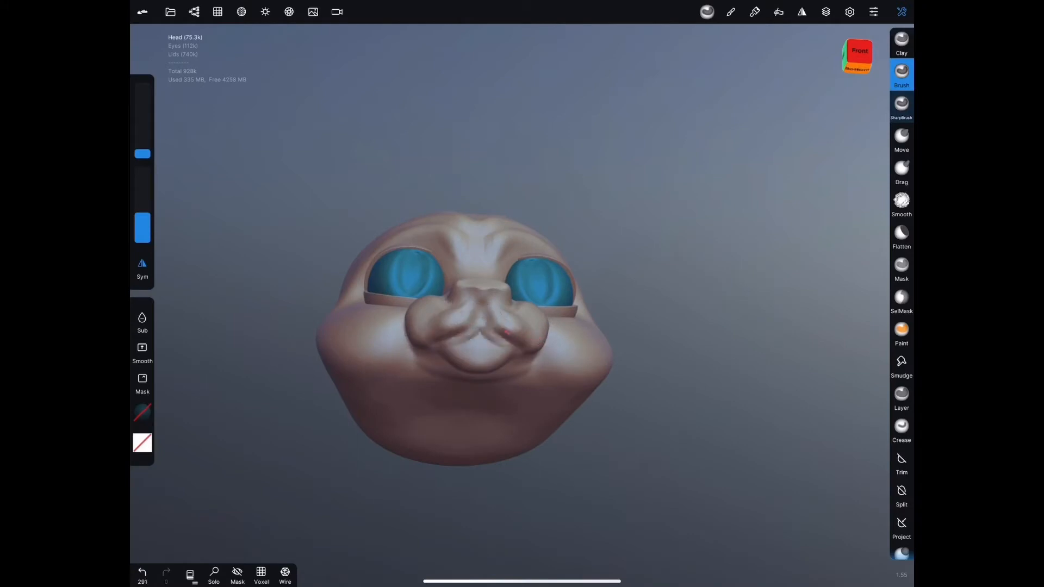
click(900, 200)
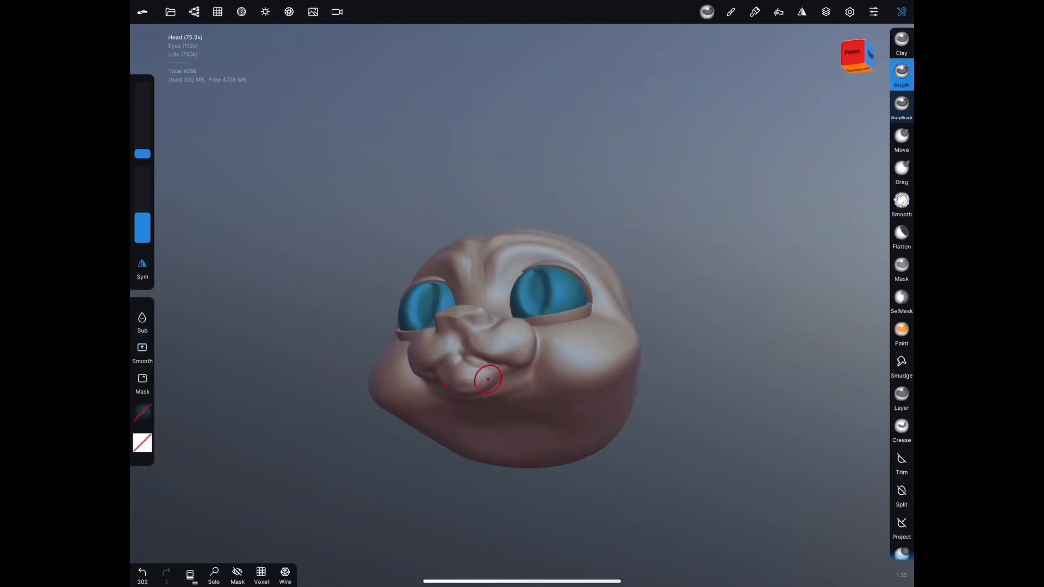
- Smooth the brow between the eyes, then start adding a cone primitive for the ears
click(900, 203)
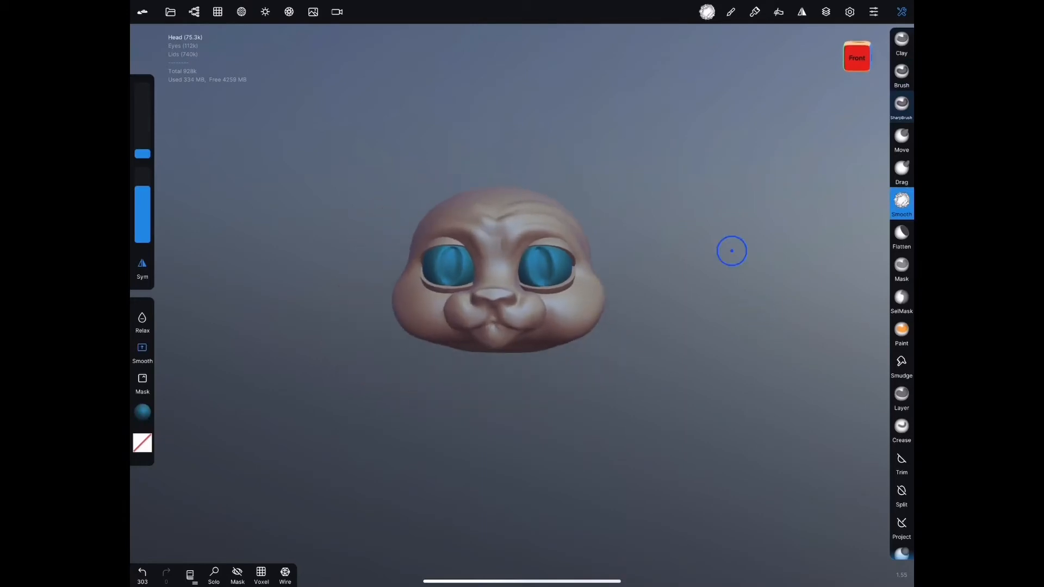
drag(730, 251, 533, 236)
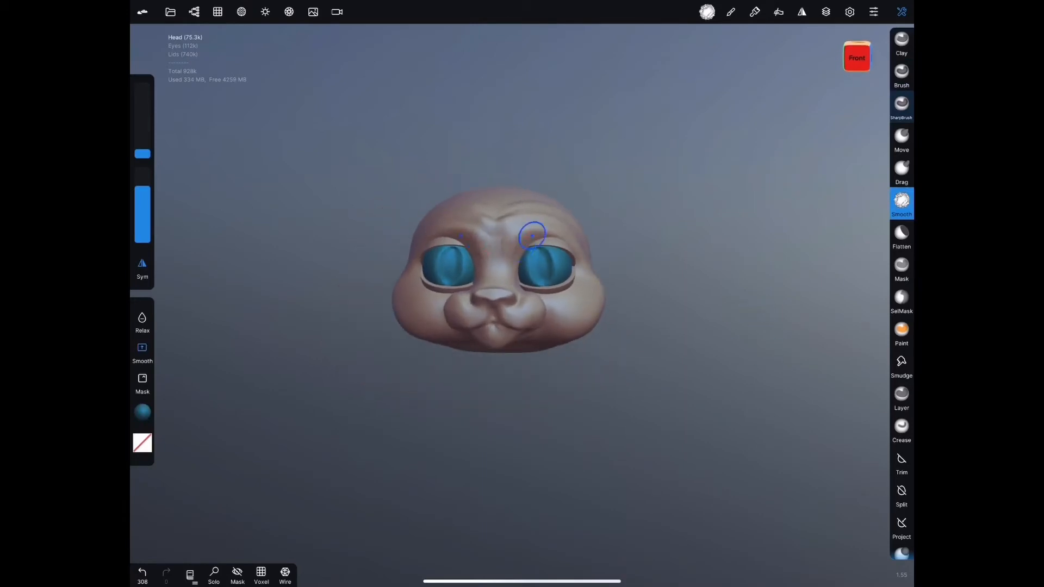
click(900, 73)
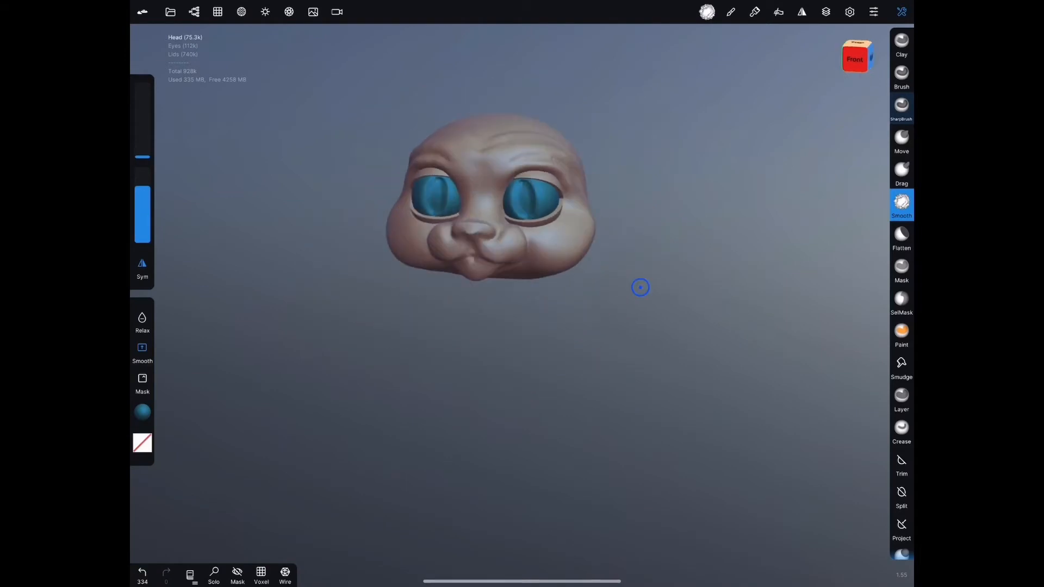
click(193, 12)
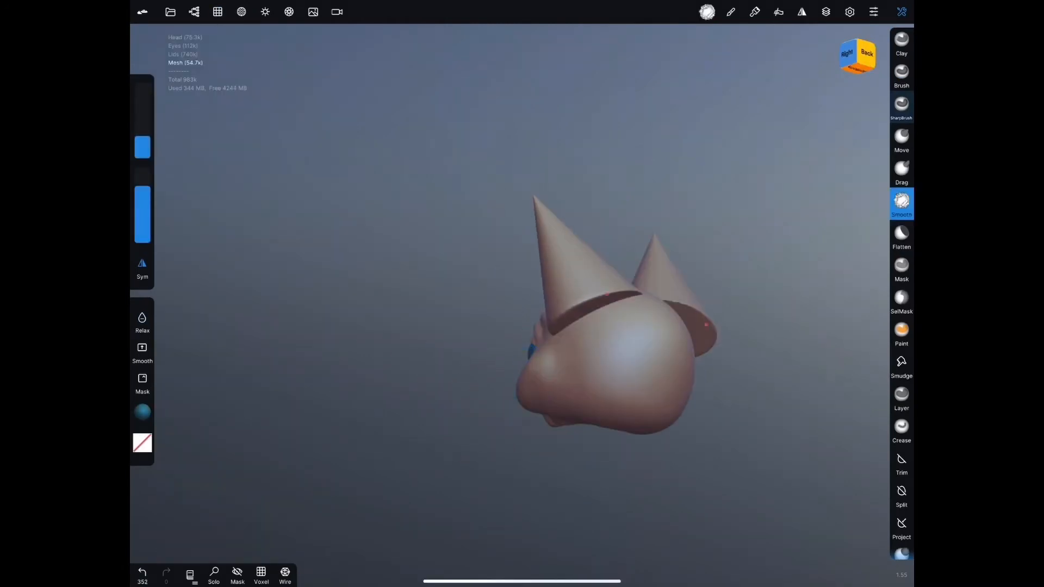
- Flatten and hollow the cone ears into pointed cat ears and reopen the Scene list
click(900, 234)
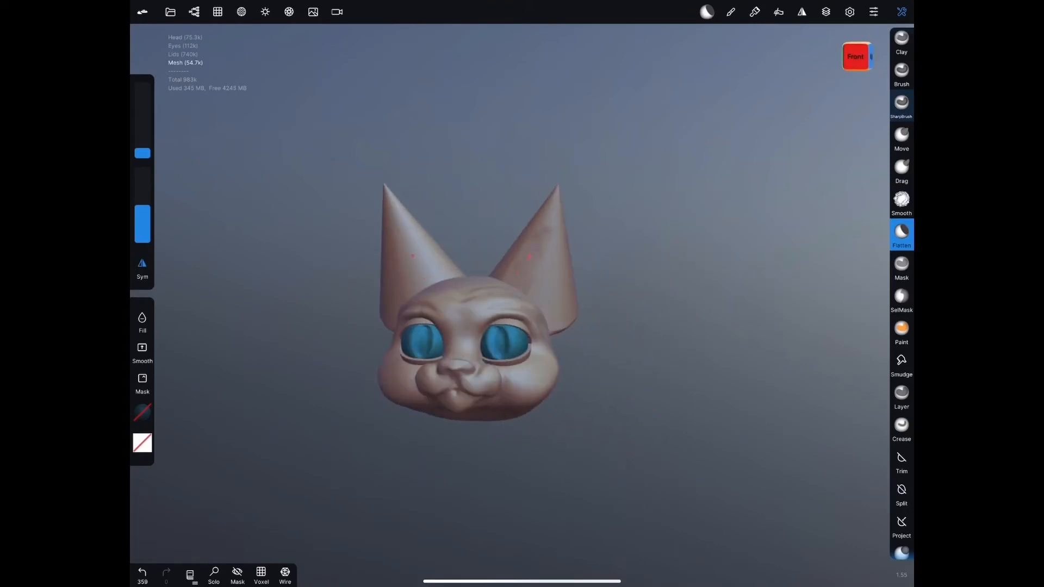
click(801, 11)
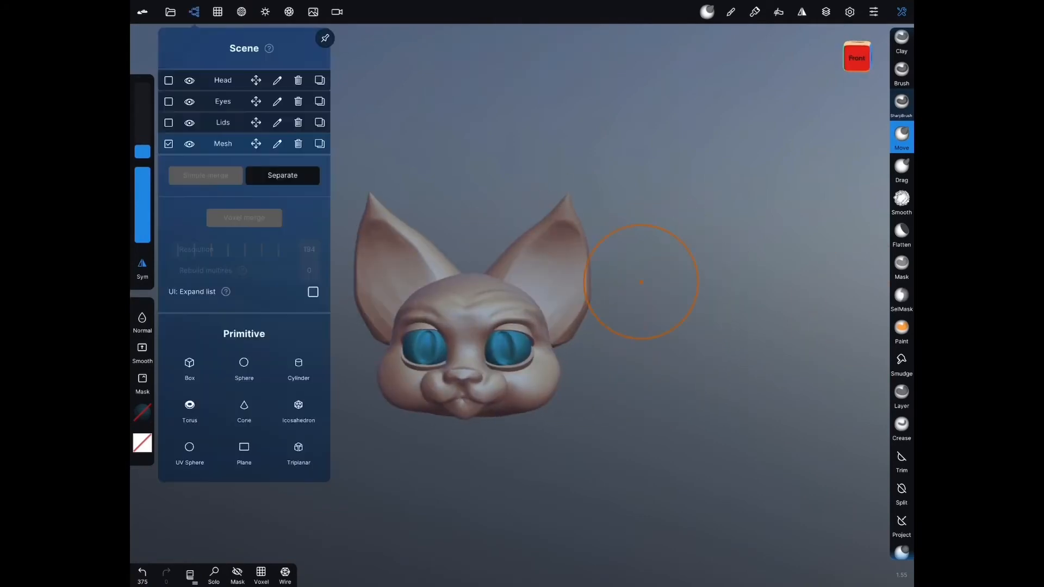
- Remesh the ears via Topology and pull the right ear's outer edge into a wider curve
click(217, 12)
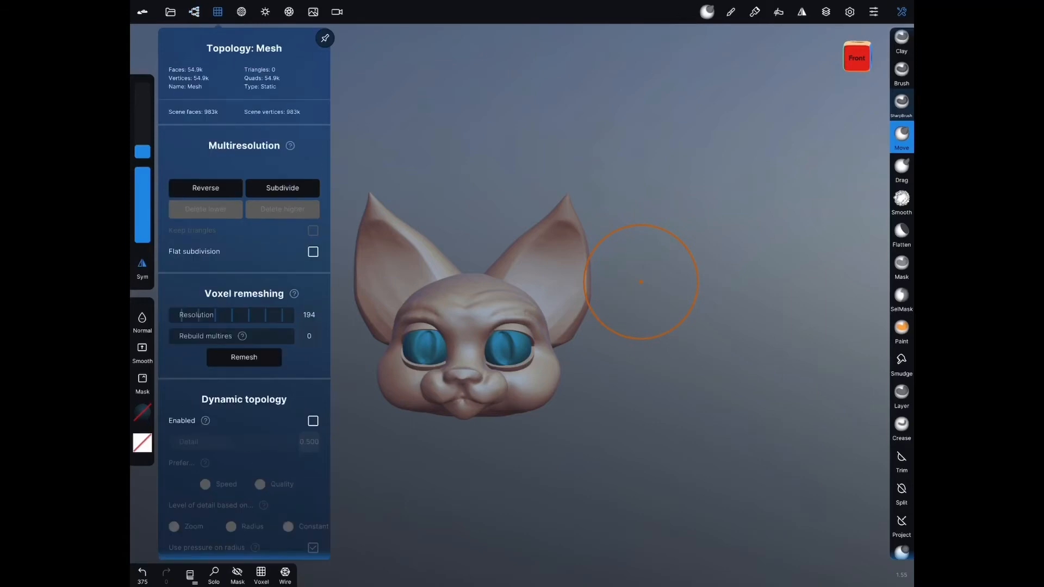
click(218, 11)
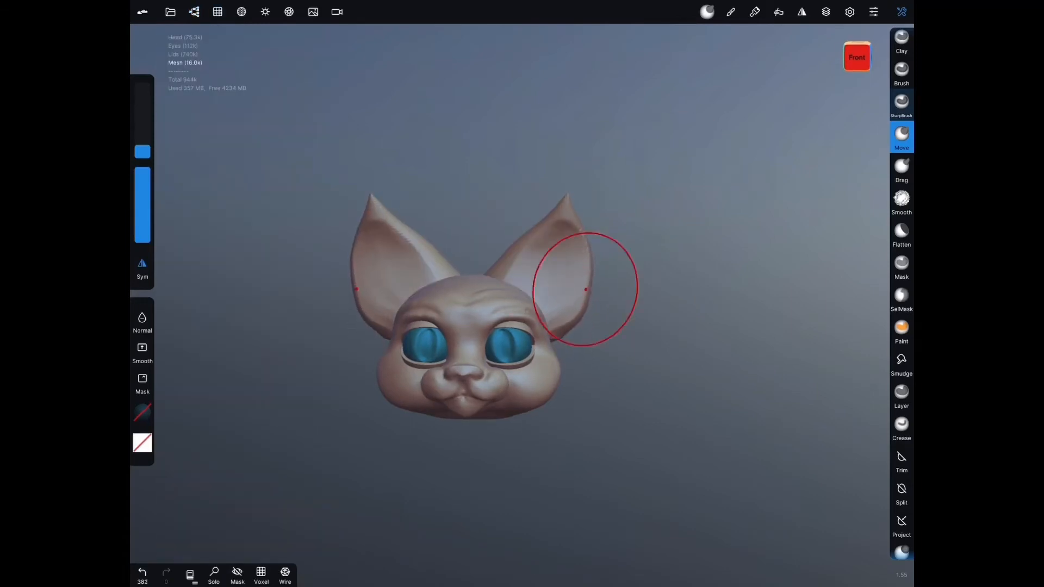
drag(585, 289, 550, 224)
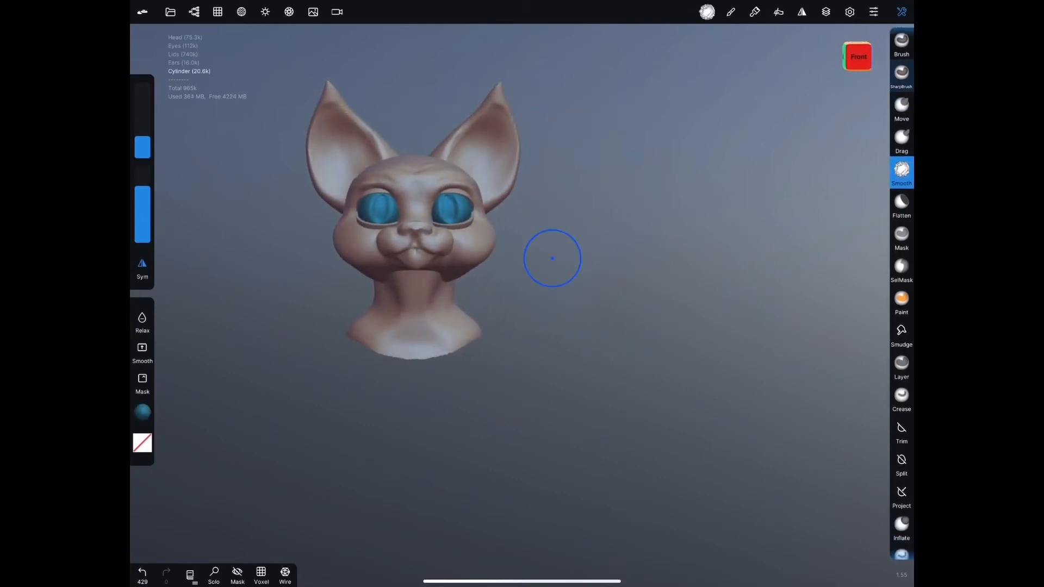
- Sculpt the cylinder under the head into a neck with Brush and Smooth
click(900, 107)
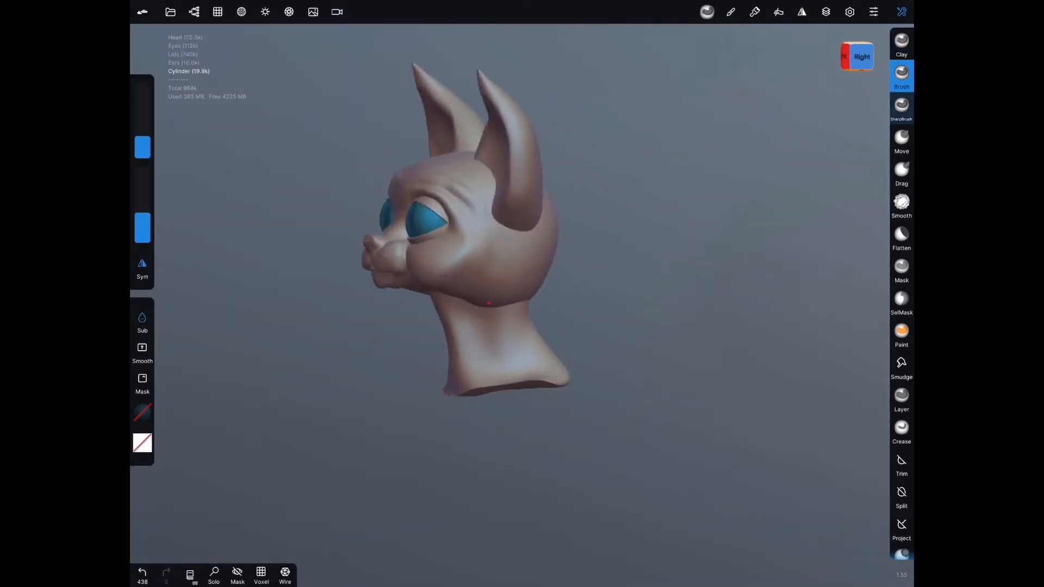
click(193, 11)
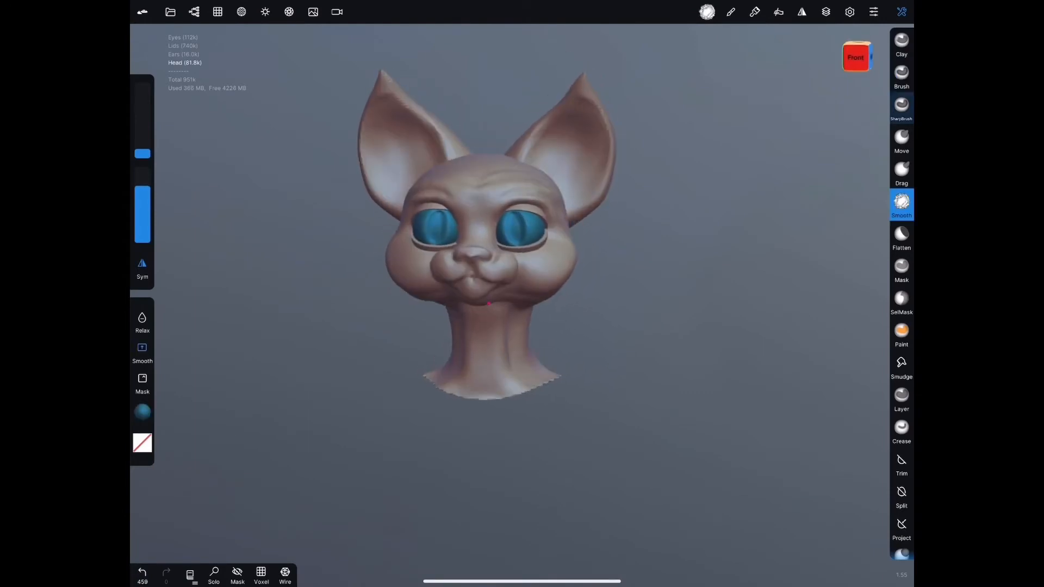
- Smooth the merged neck into the jawline and adjust the material display
click(900, 140)
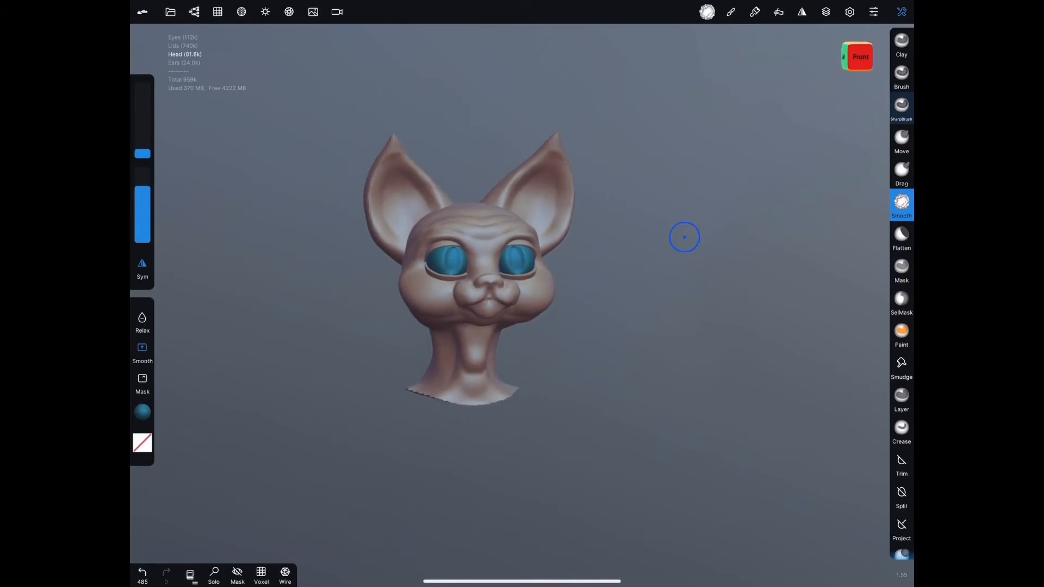
click(266, 12)
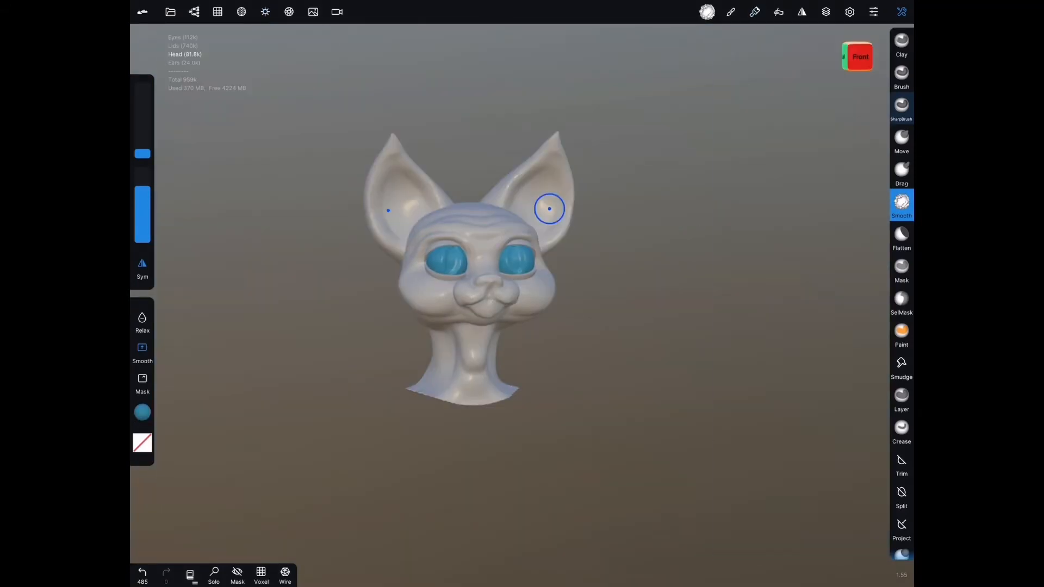
- Paint black vertical slit pupils onto both blue irises with the Paint tool
click(753, 11)
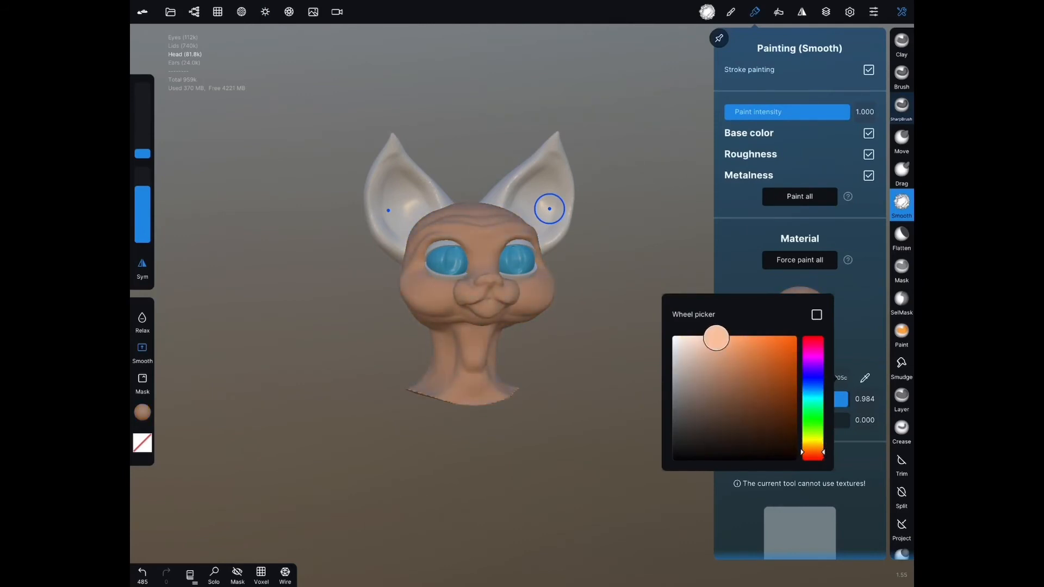
click(816, 315)
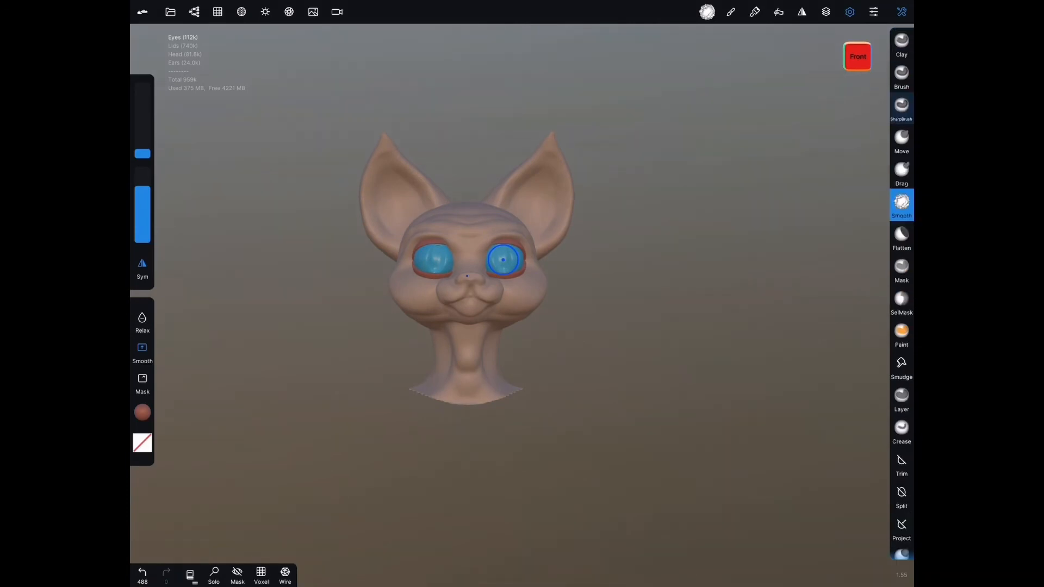
click(901, 334)
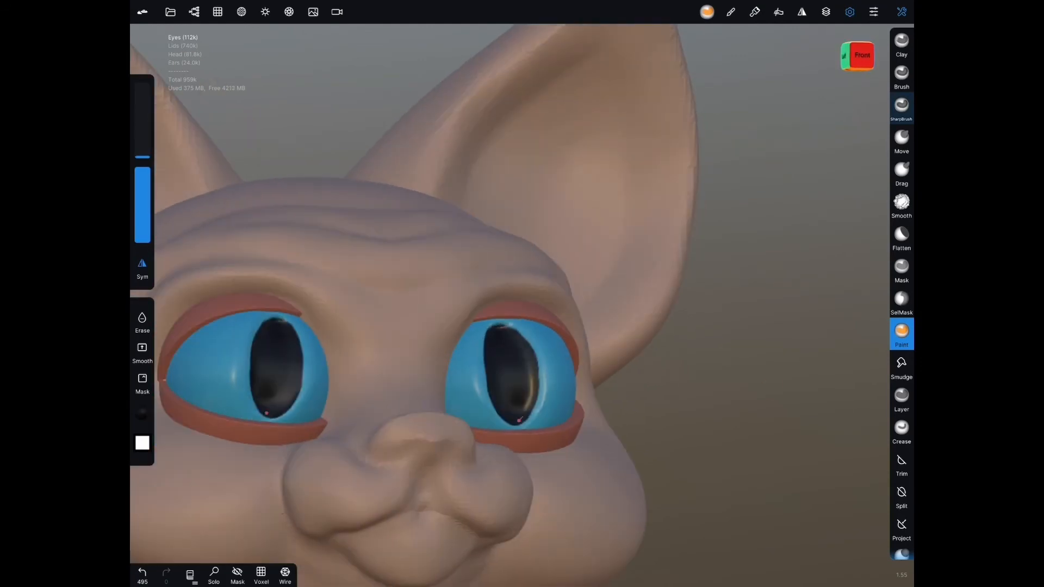
click(755, 12)
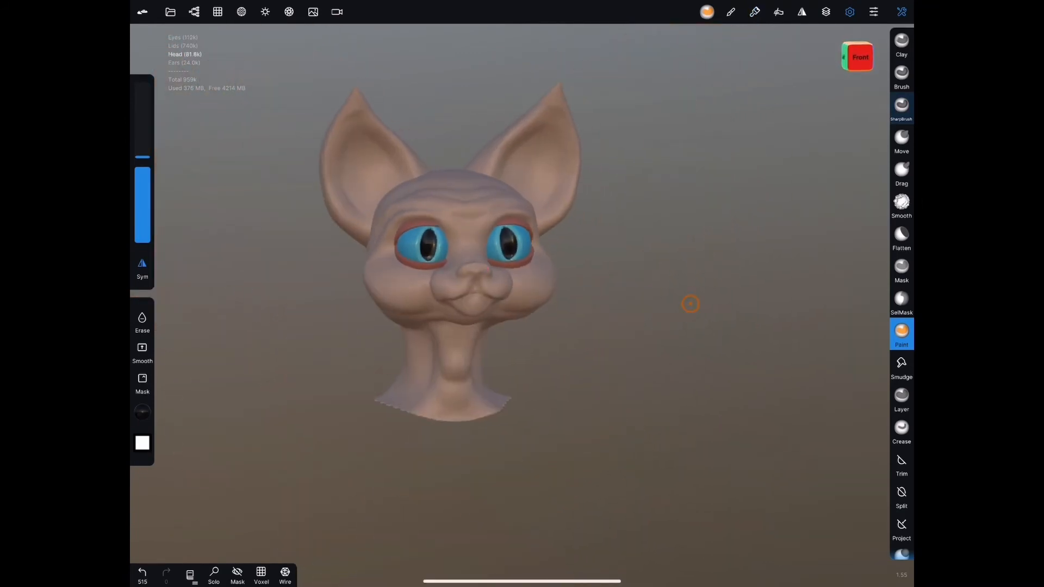
- Carve sharp creases into the nose and mouth with SharpBrush
click(288, 12)
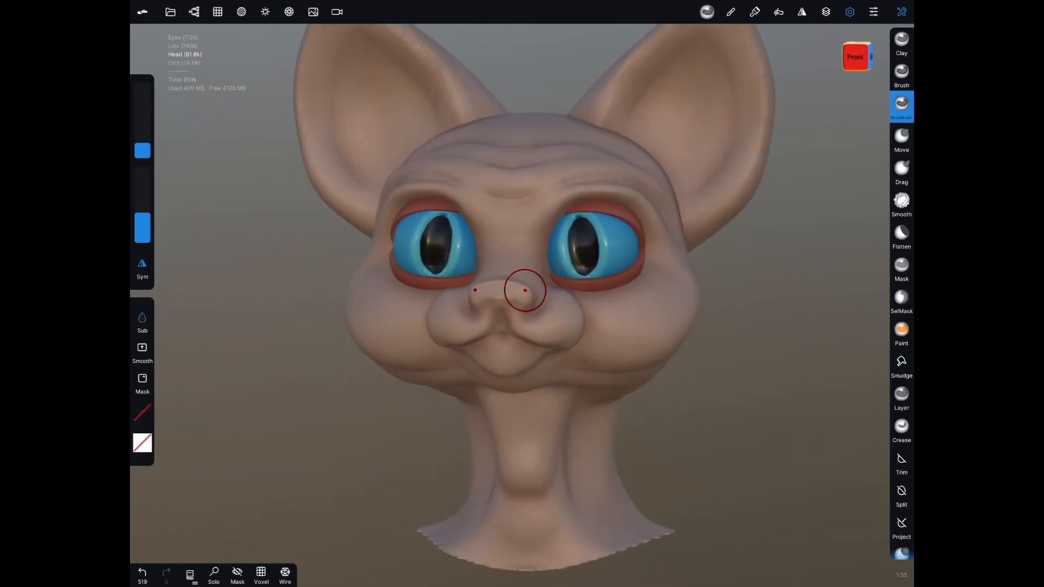
click(217, 12)
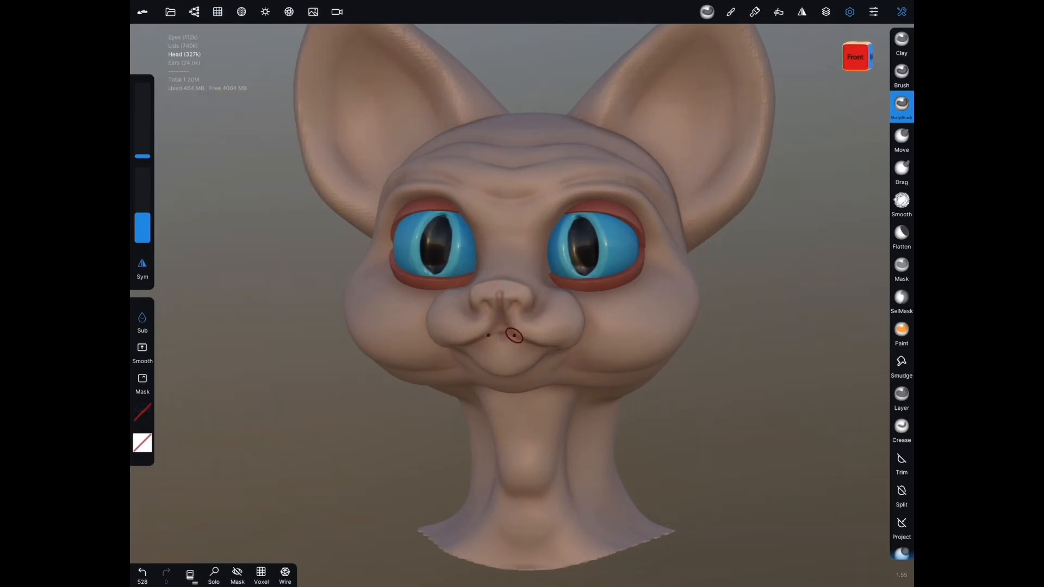
click(900, 330)
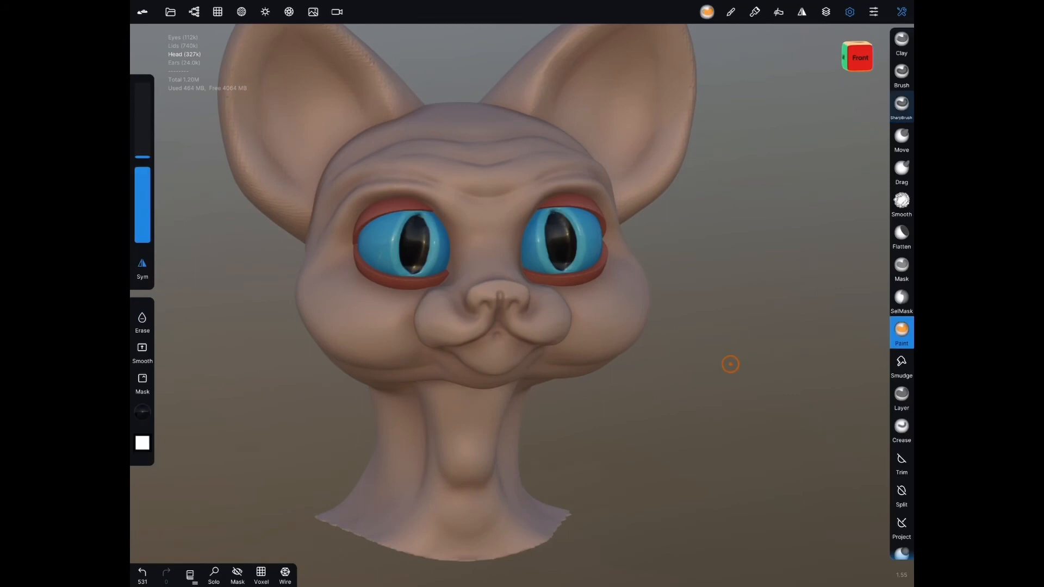
- Paint the nose pink and a dark line down its centre for the nostrils
click(754, 12)
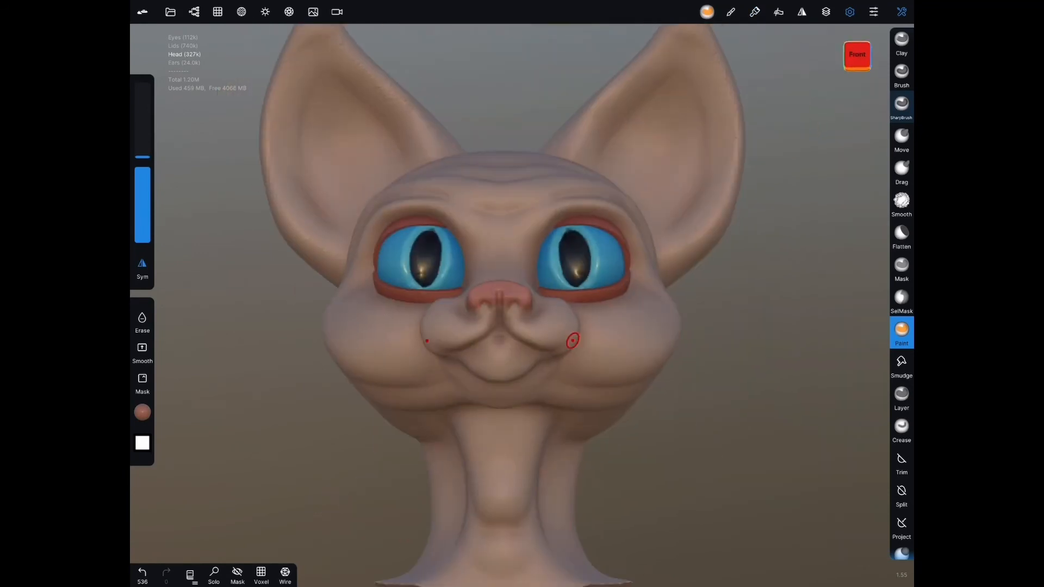
click(754, 10)
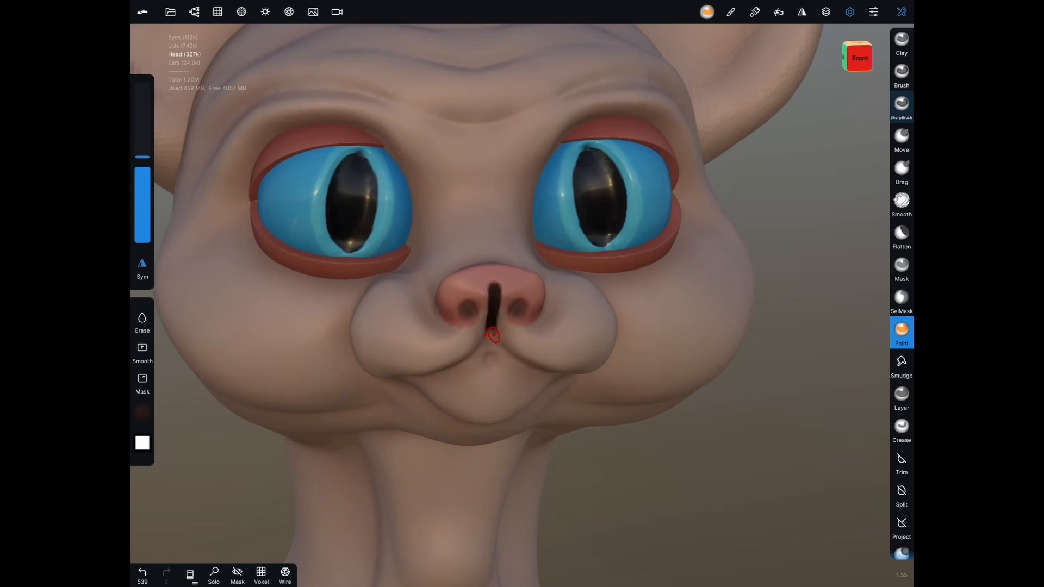
click(755, 12)
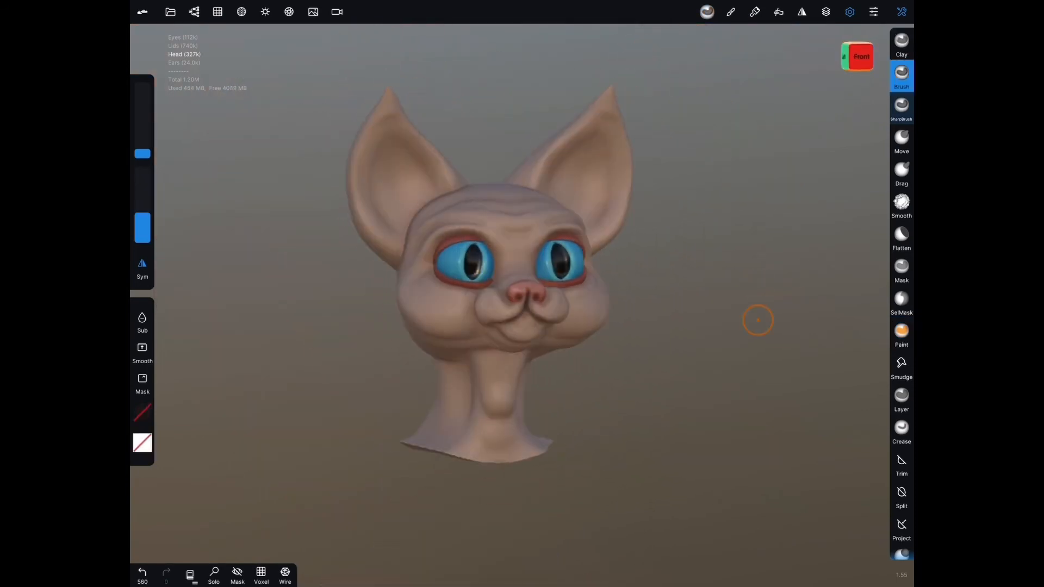
- Add a spotlight, move it off the head and give it a warm cream colour
click(265, 12)
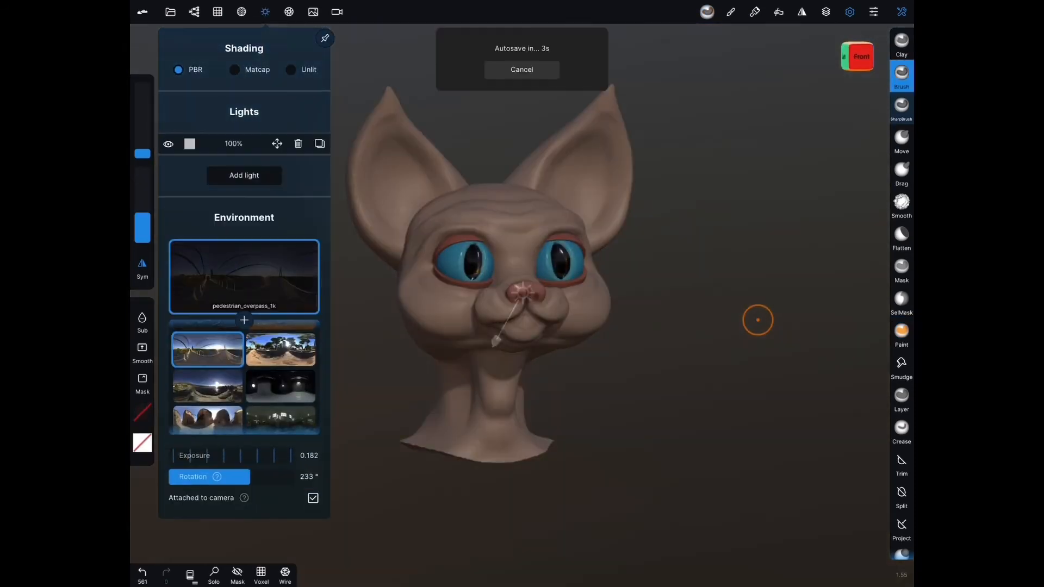
drag(758, 320, 733, 345)
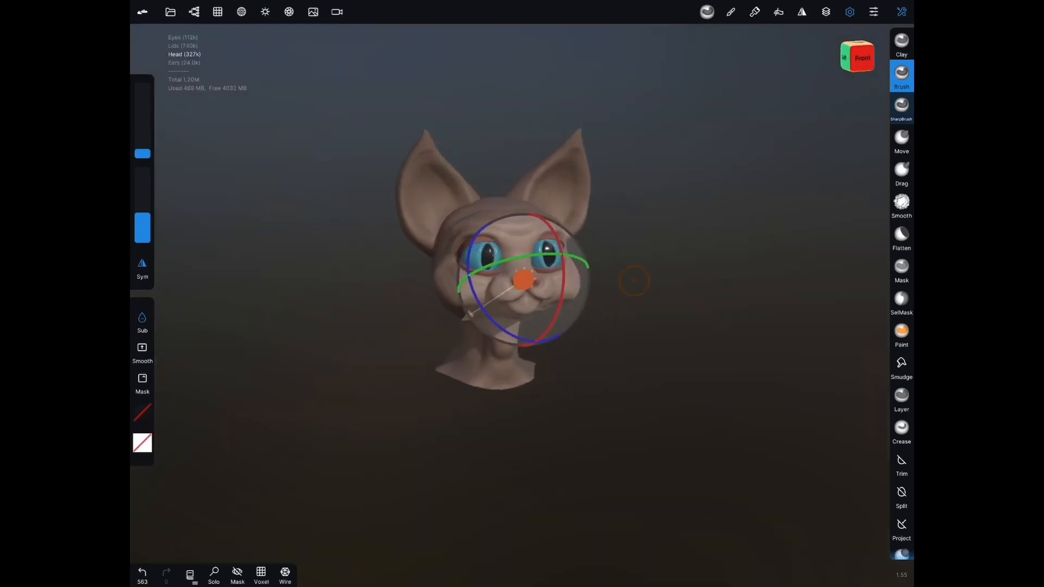
drag(523, 279, 683, 259)
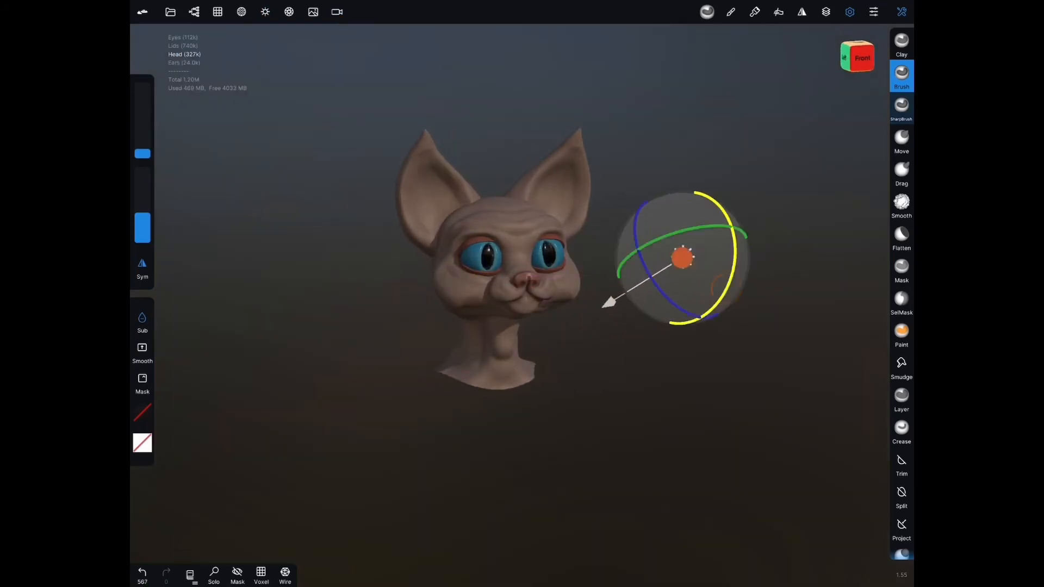
click(265, 11)
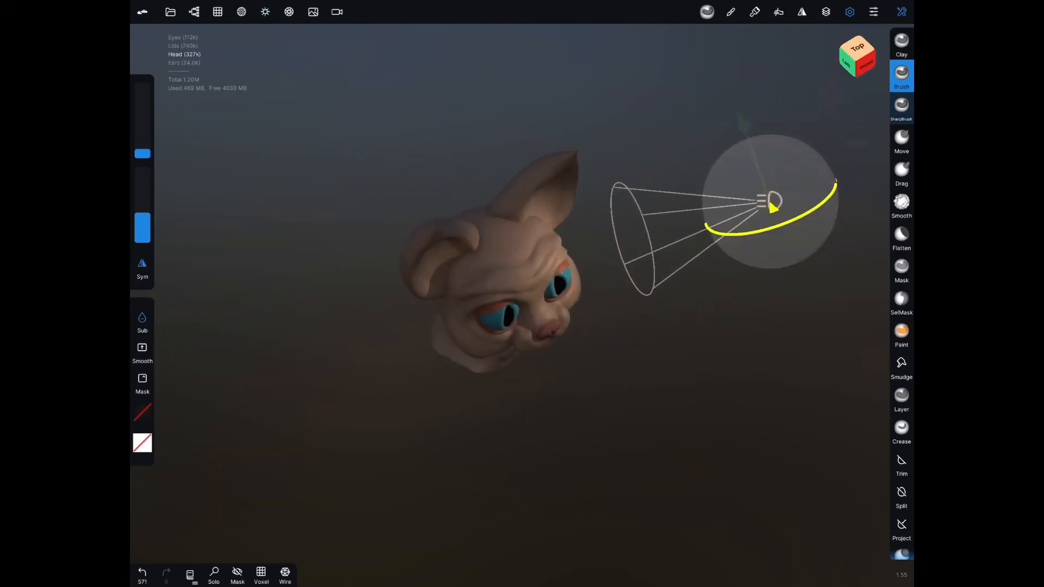
click(265, 12)
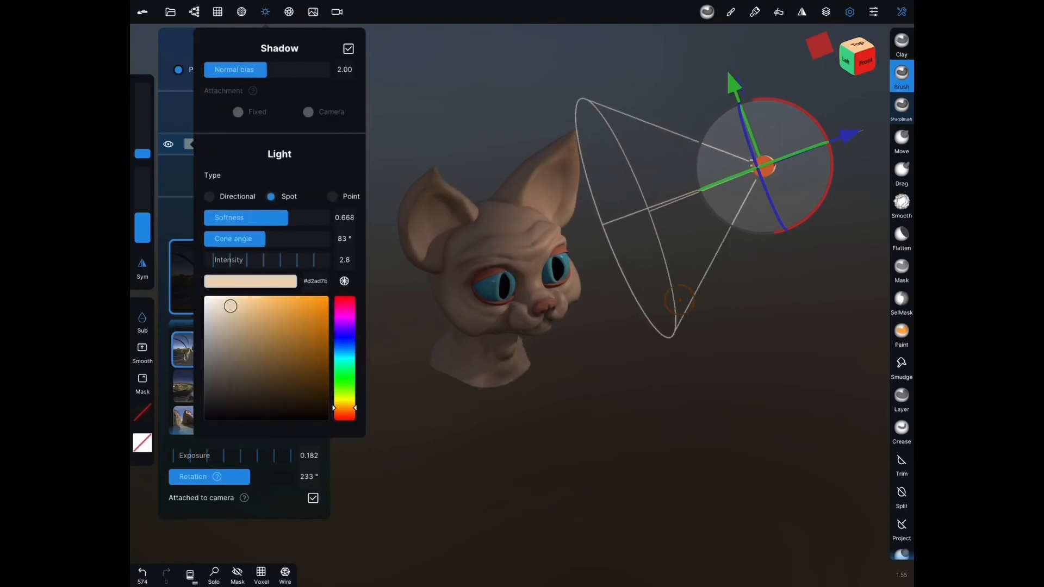
click(266, 12)
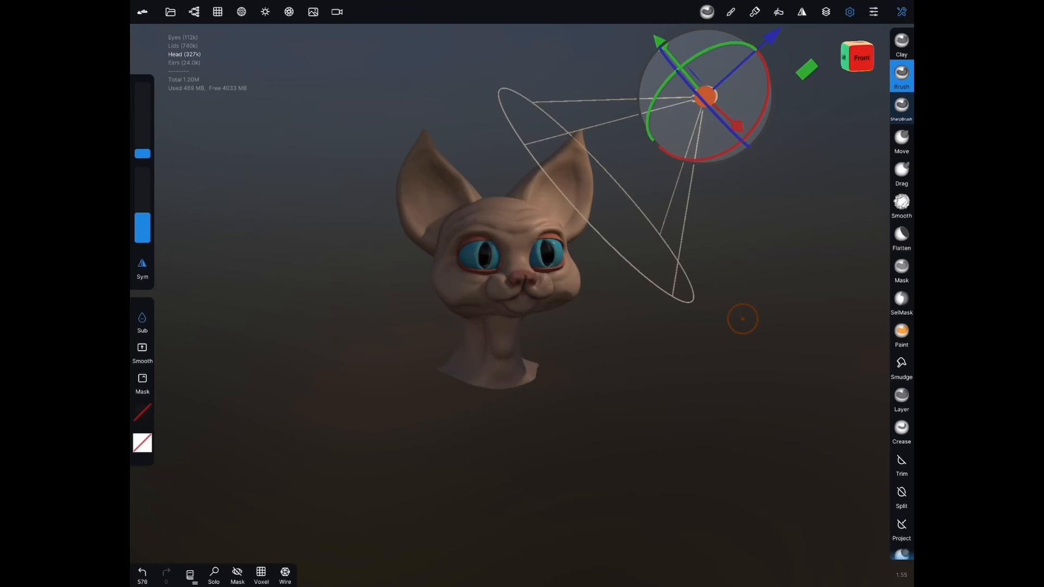
click(264, 12)
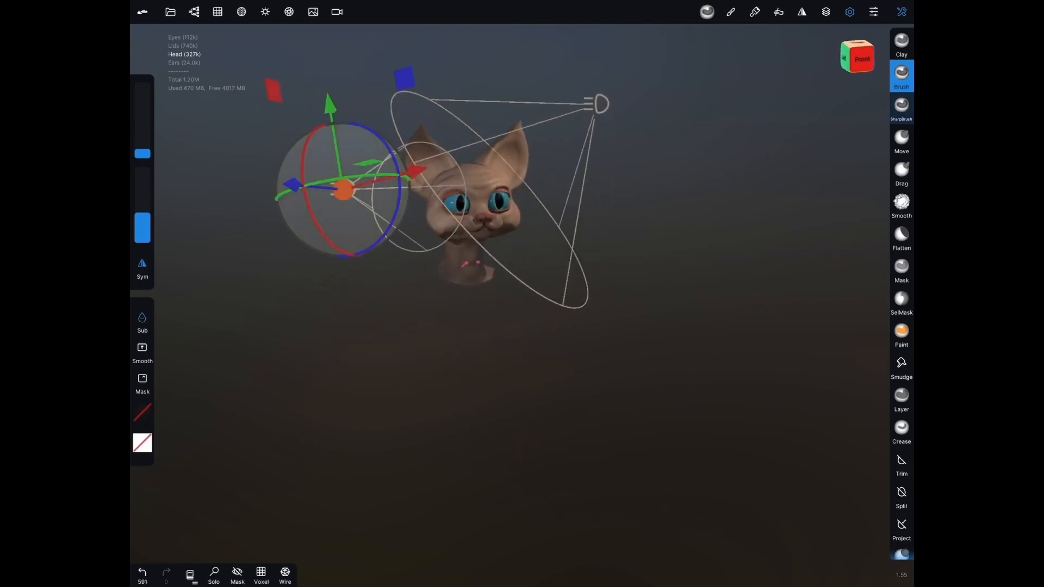
- Add a second pale blue spotlight beside the head and ready SelMask for masking
click(265, 12)
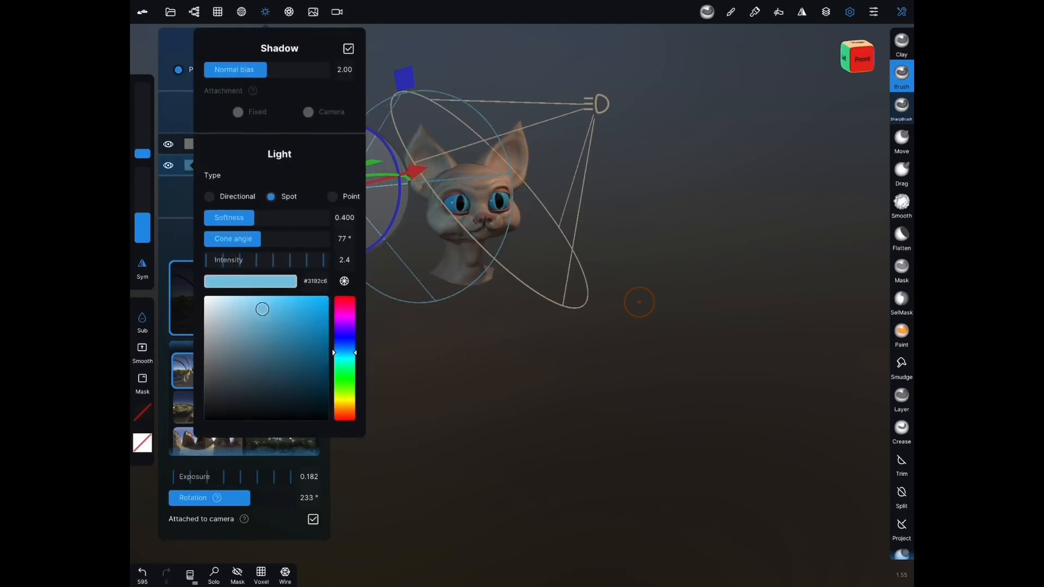
click(265, 12)
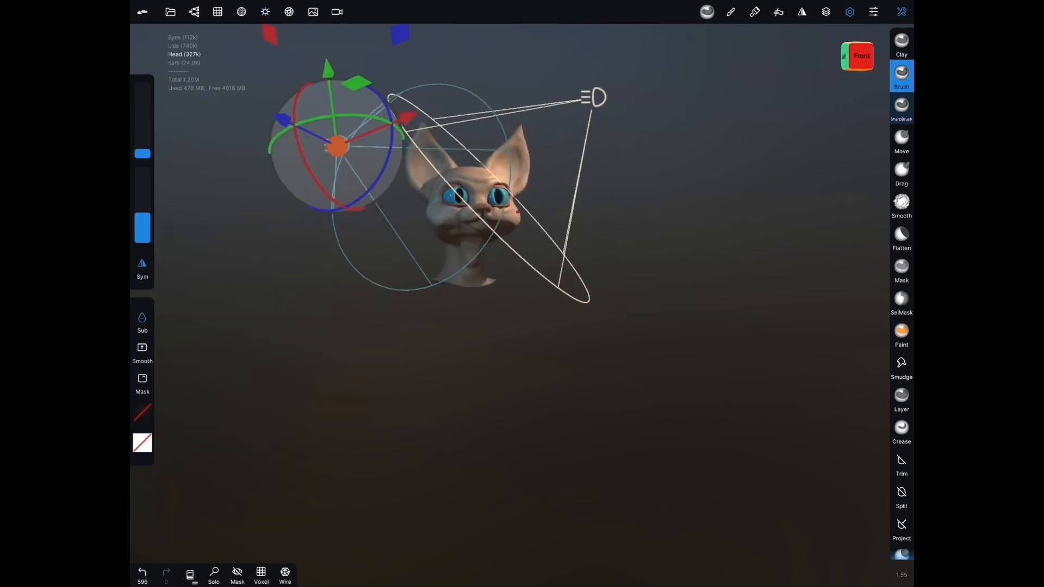
click(266, 12)
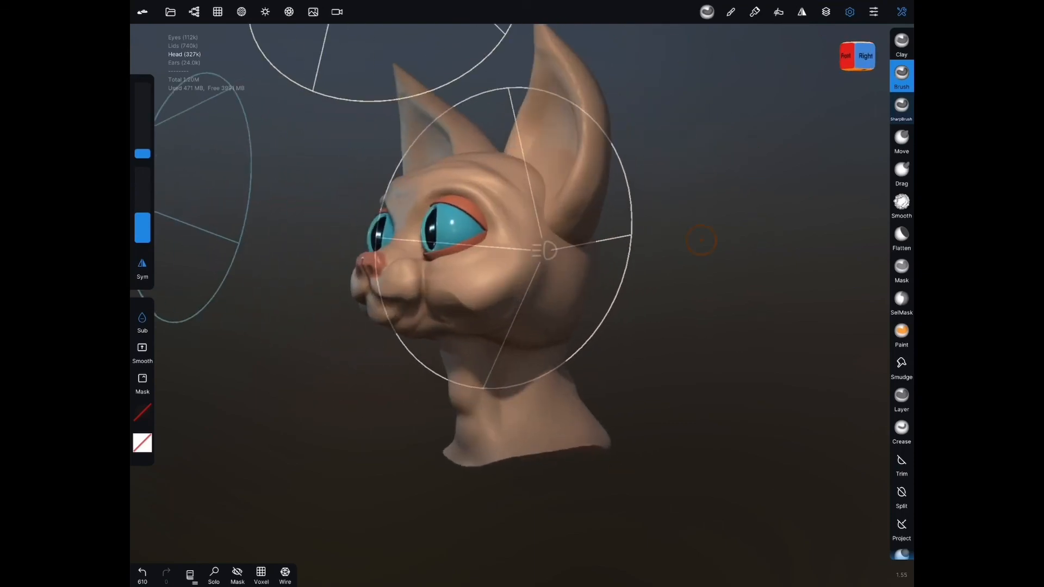
click(900, 140)
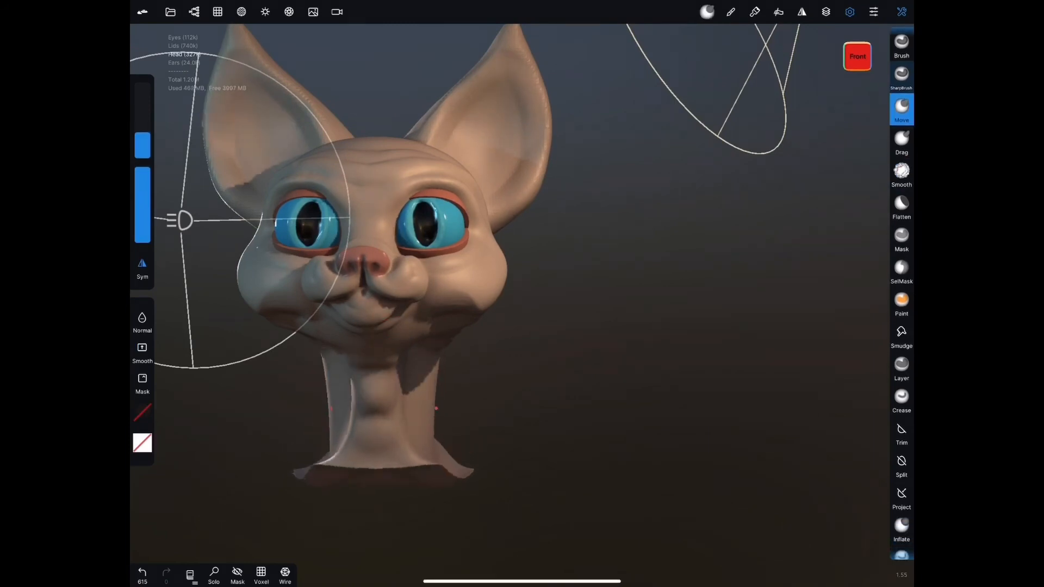
click(900, 270)
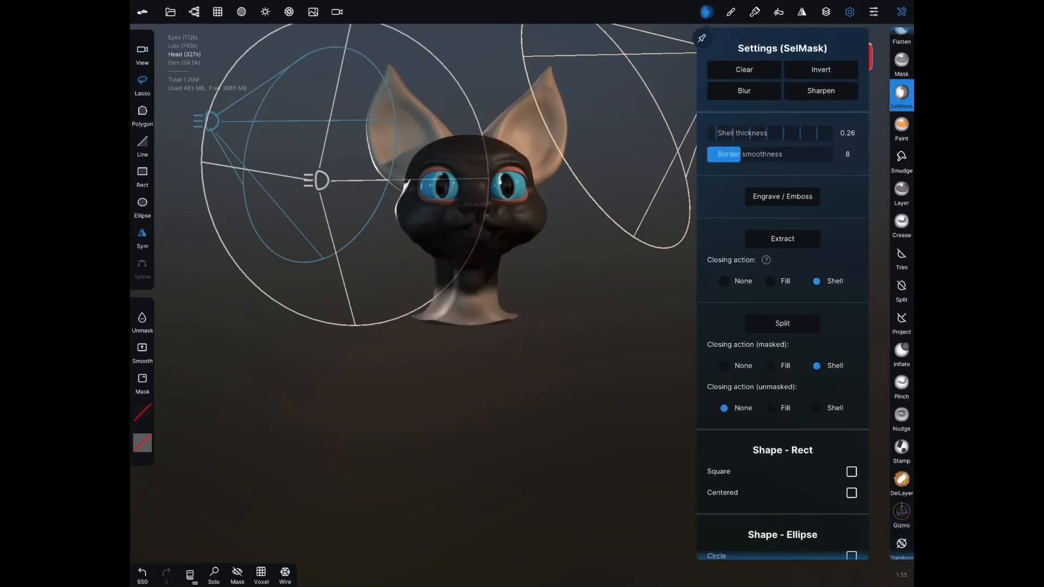
- Transform the unmasked neck with the Gizmo while the head is masked, then clear the mask
click(900, 511)
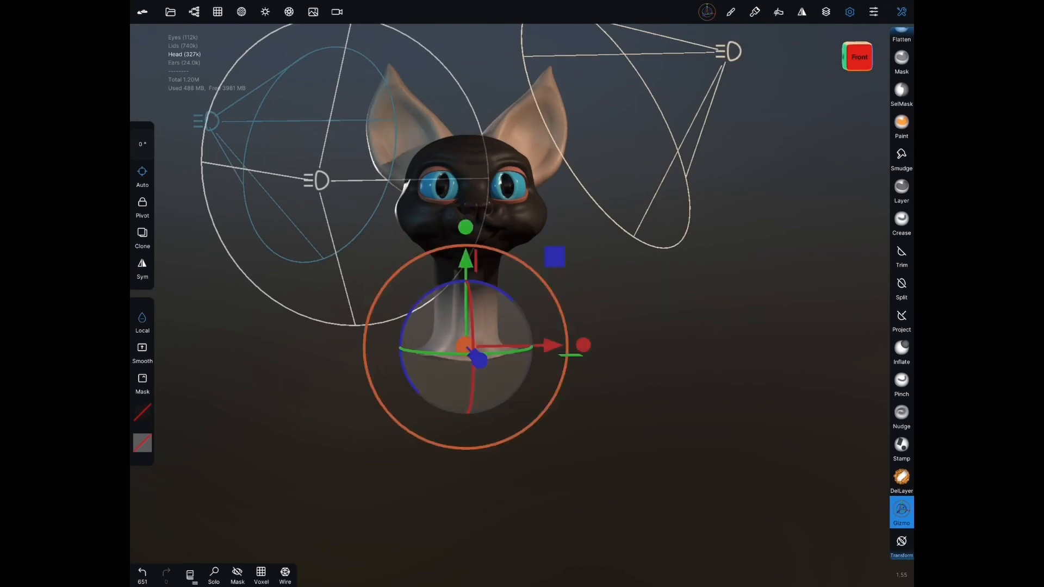
click(900, 62)
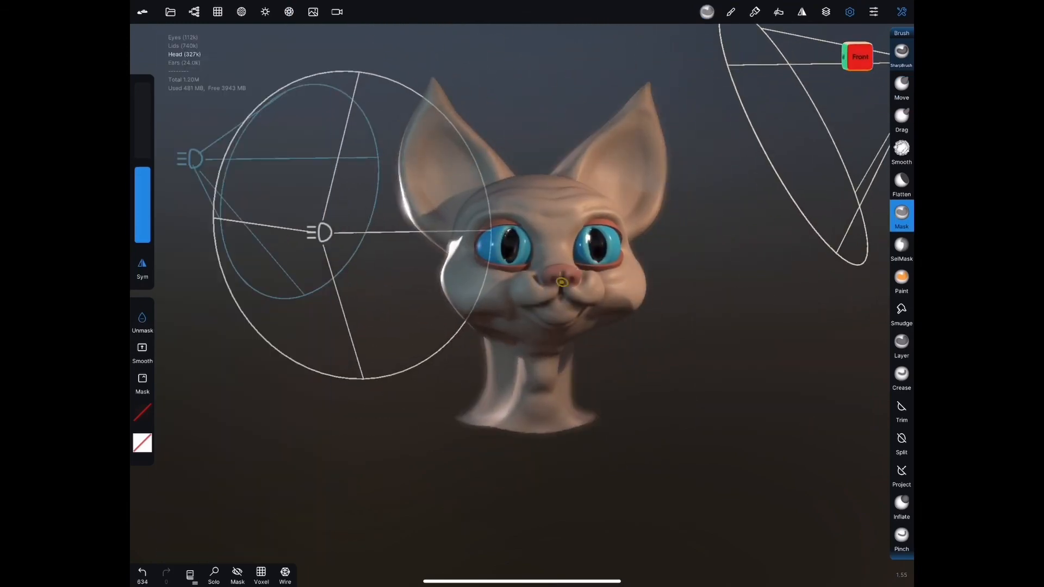
click(288, 11)
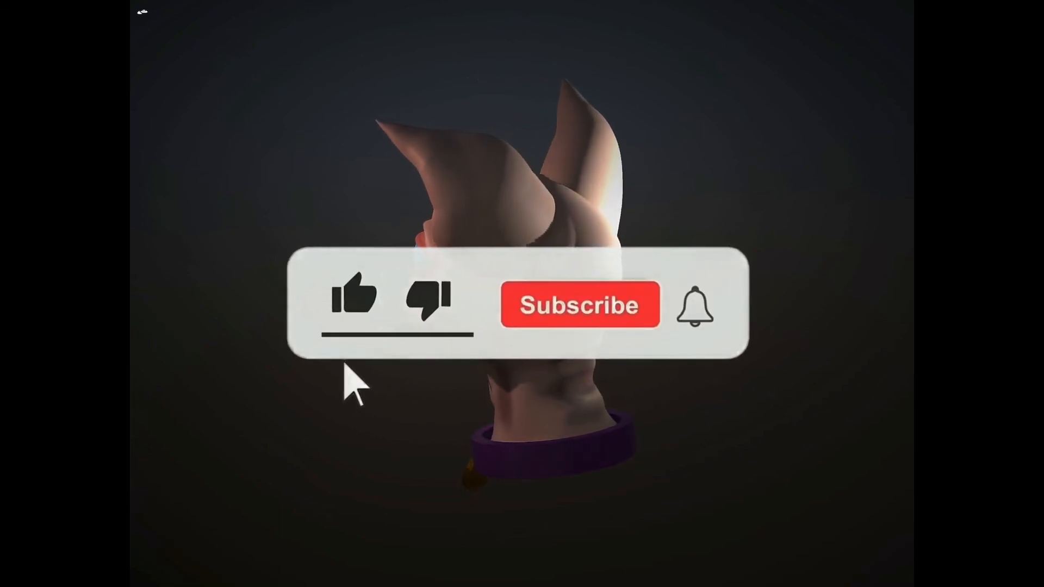
click(354, 294)
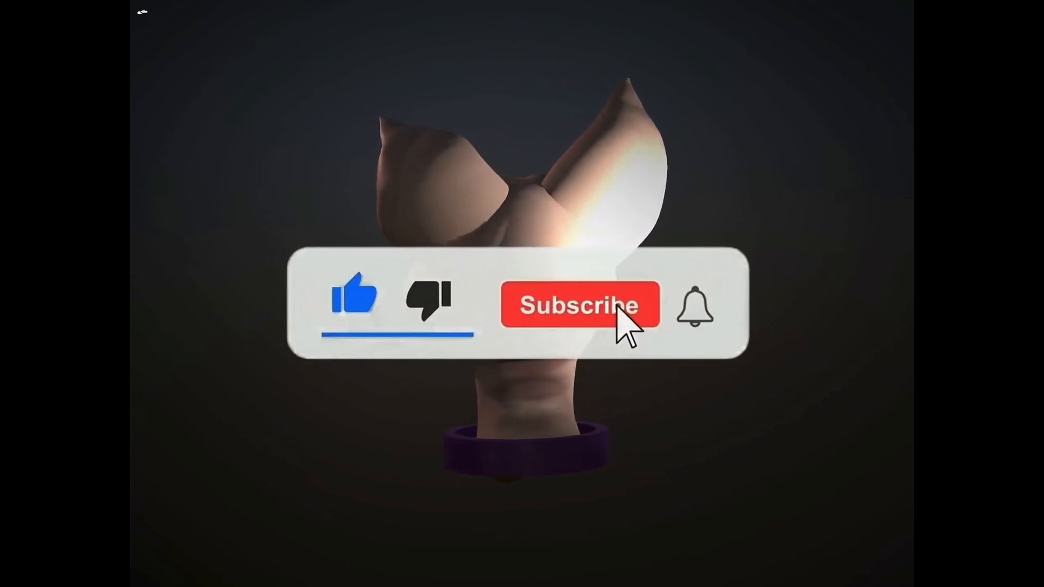
click(579, 305)
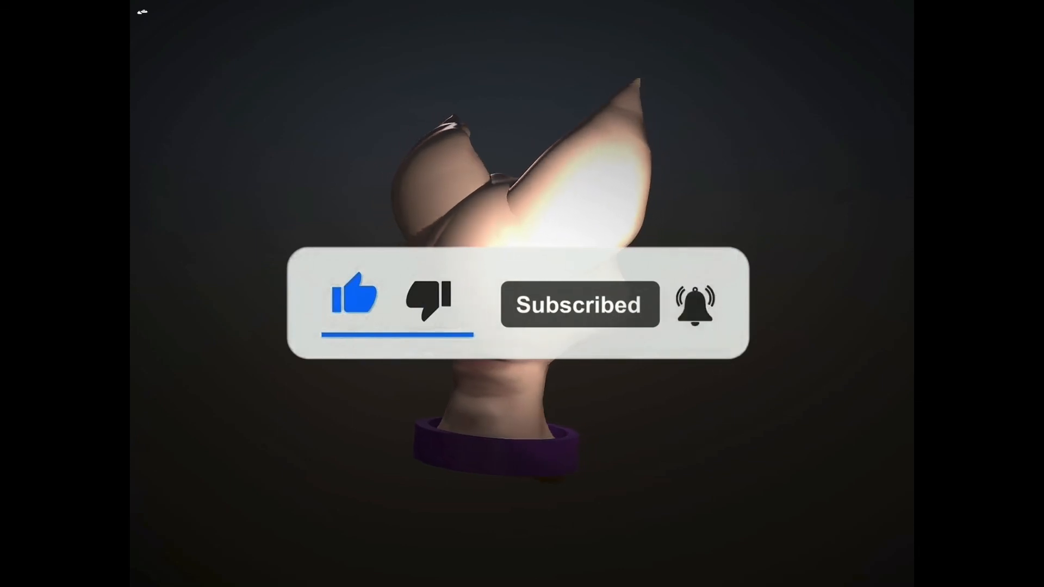